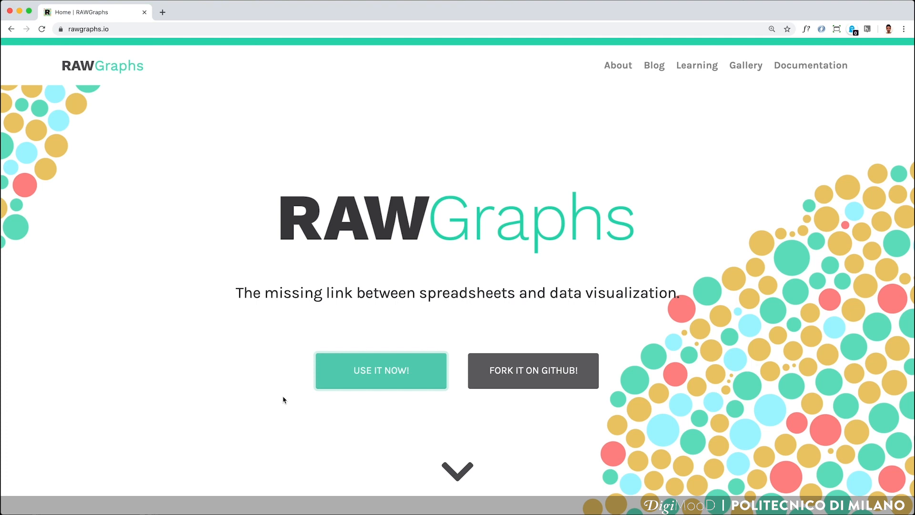
- Launch the RAWGraphs charting app via USE IT NOW! from rawgraphs.io
left_click(381, 371)
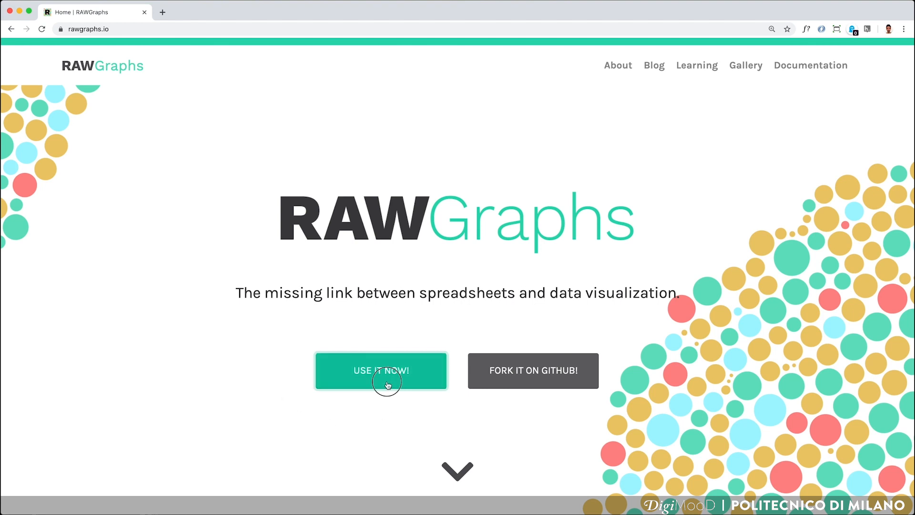
left_click(380, 370)
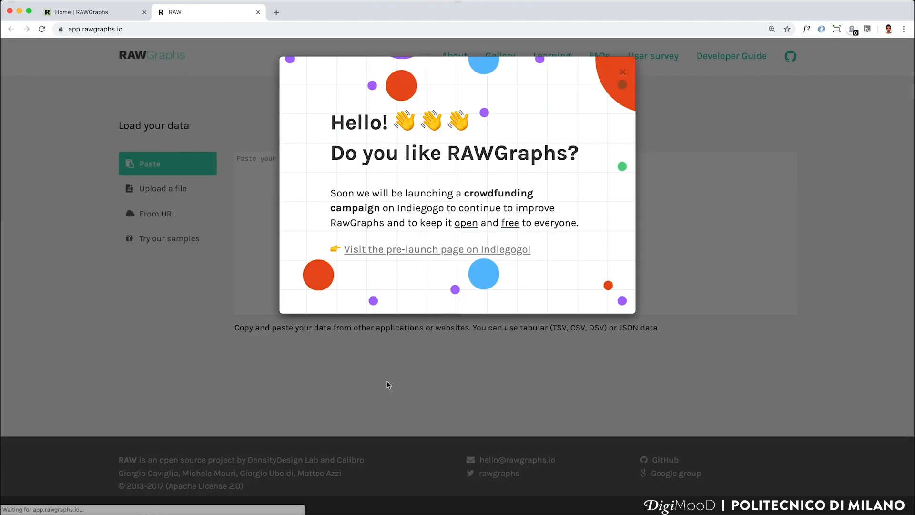
mouse_move(584, 117)
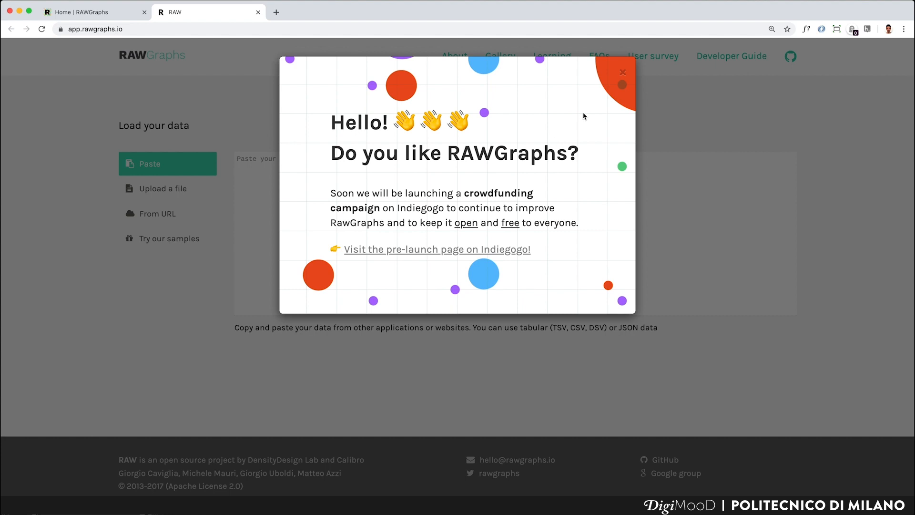
- Dismiss the crowdfunding popup and choose the From URL data source
left_click(623, 72)
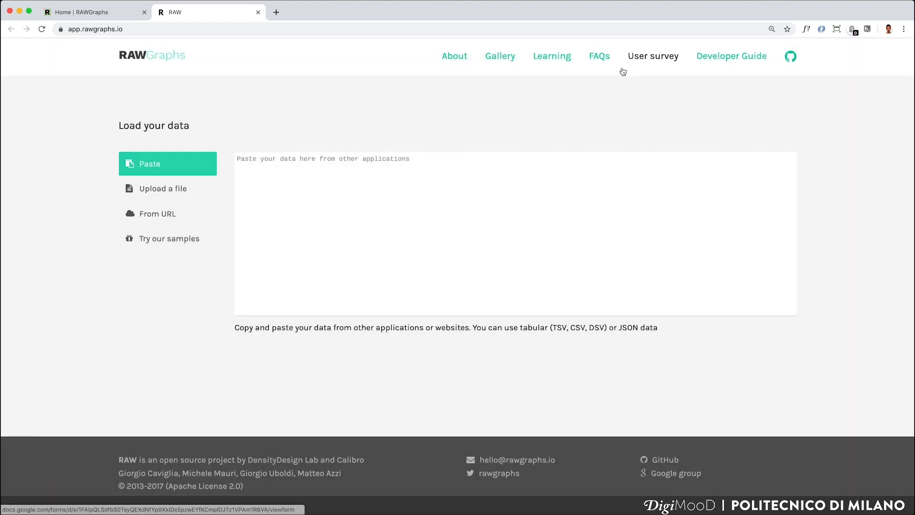
mouse_move(425, 94)
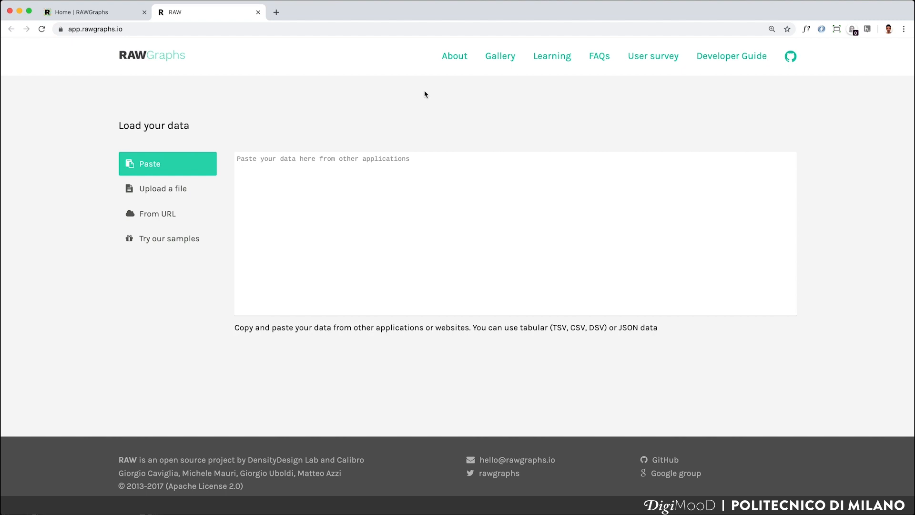
mouse_move(442, 142)
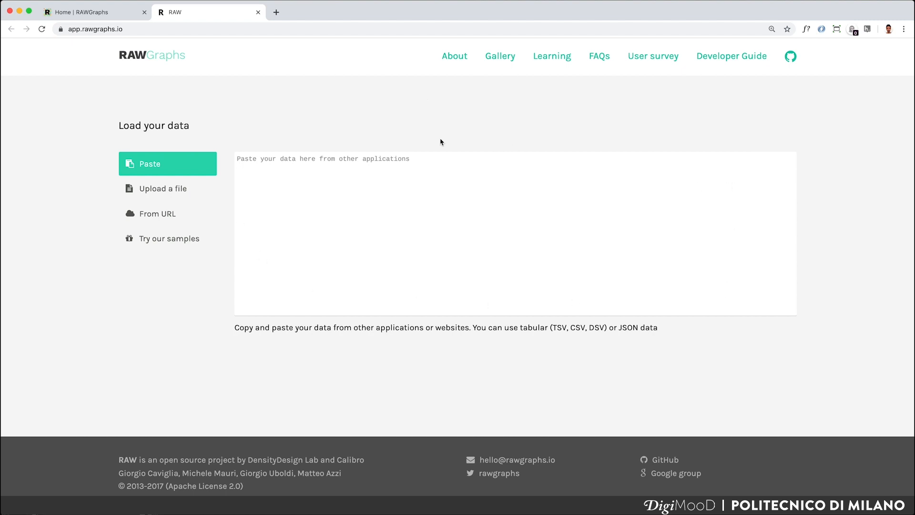
mouse_move(292, 74)
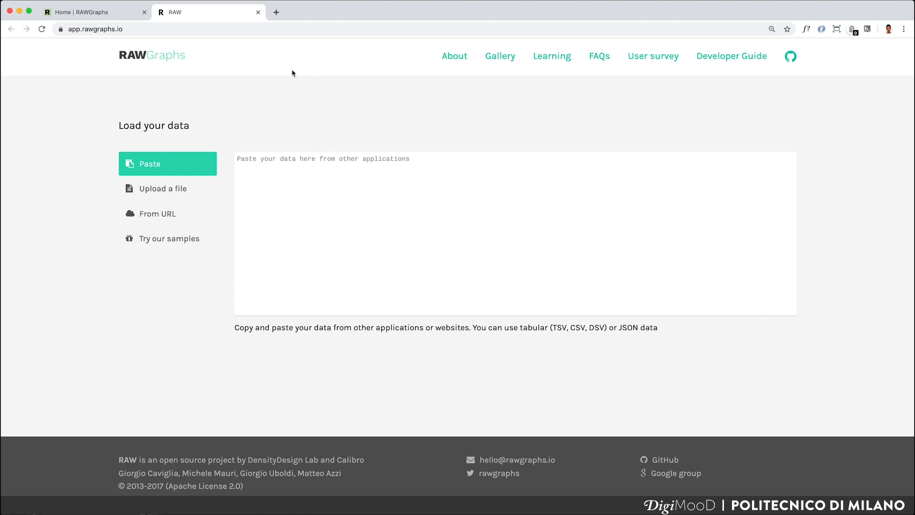
mouse_move(246, 254)
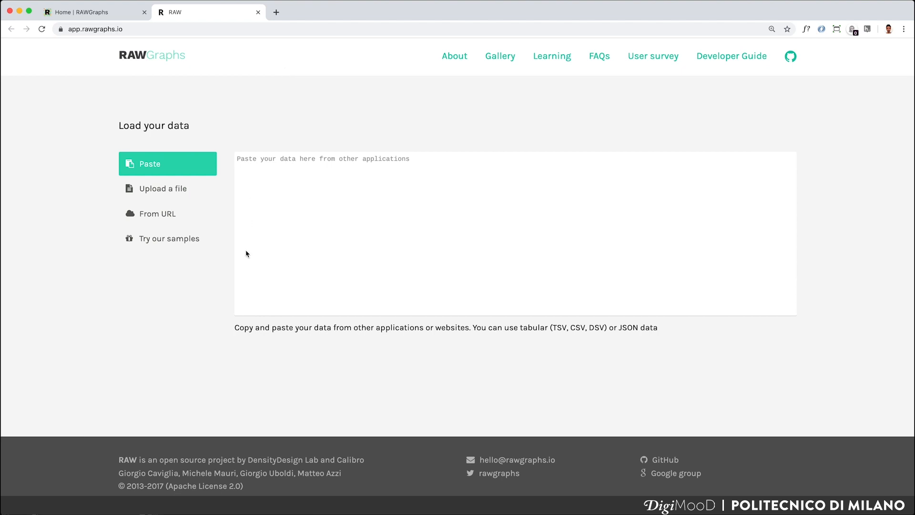
mouse_move(177, 171)
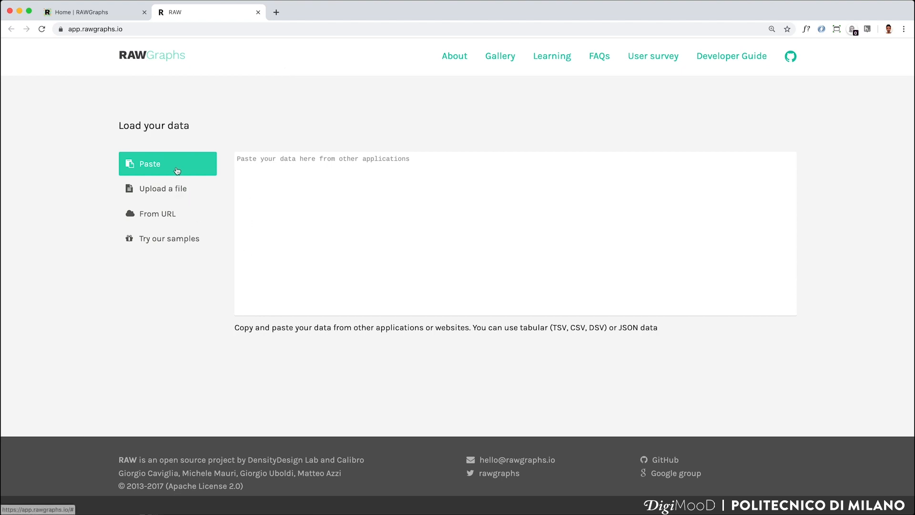
mouse_move(353, 316)
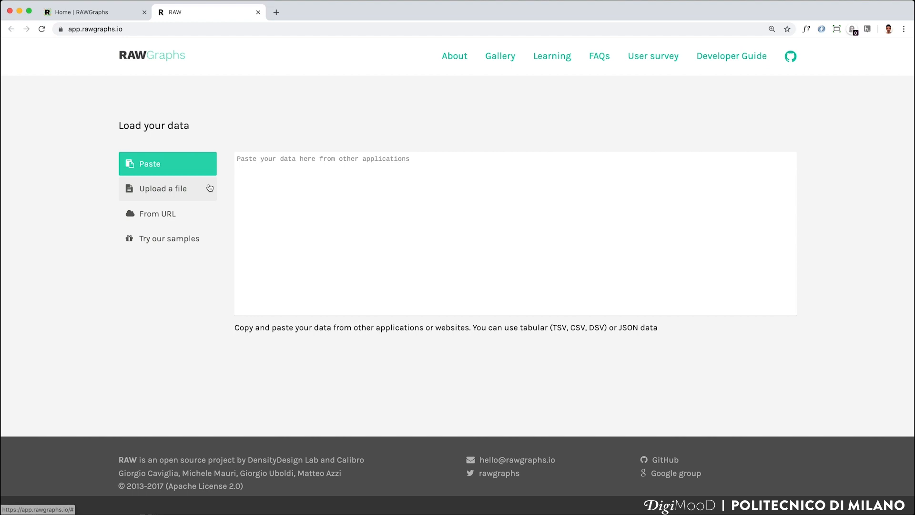
left_click(157, 213)
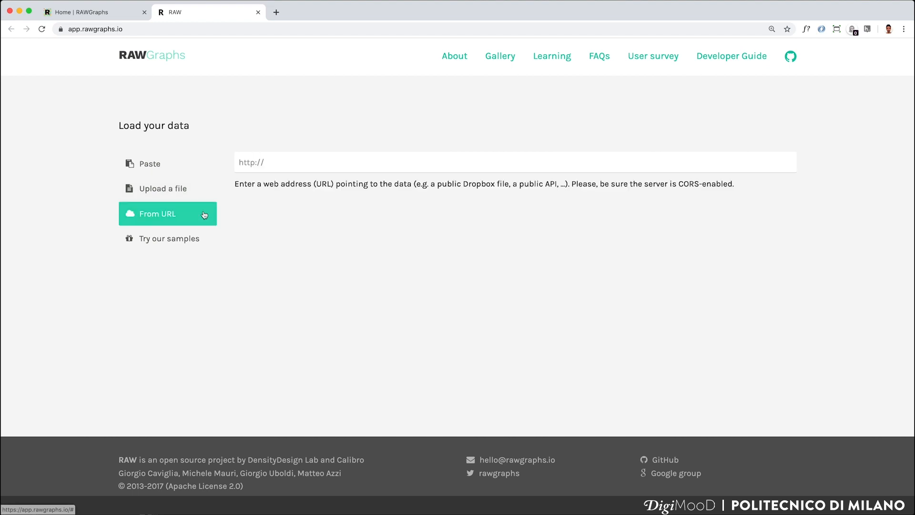
mouse_move(199, 240)
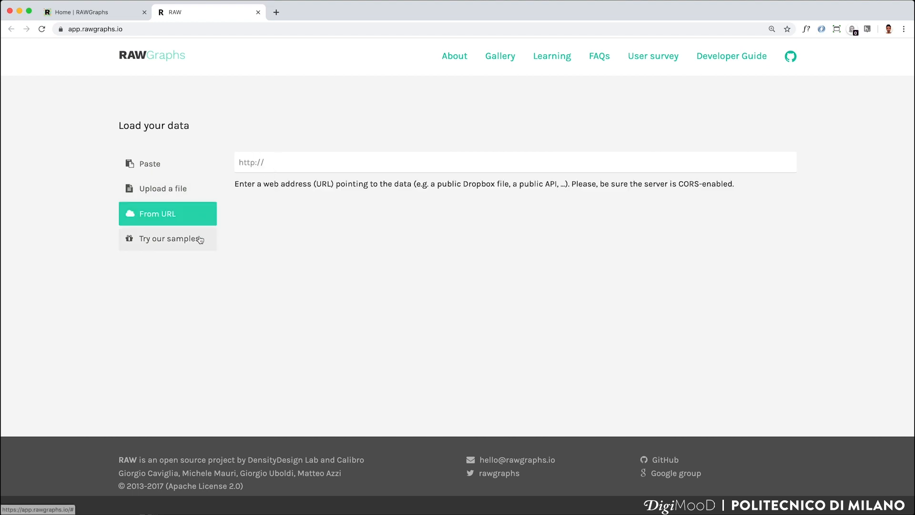
- Show the Try our samples gallery of built-in datasets
left_click(168, 239)
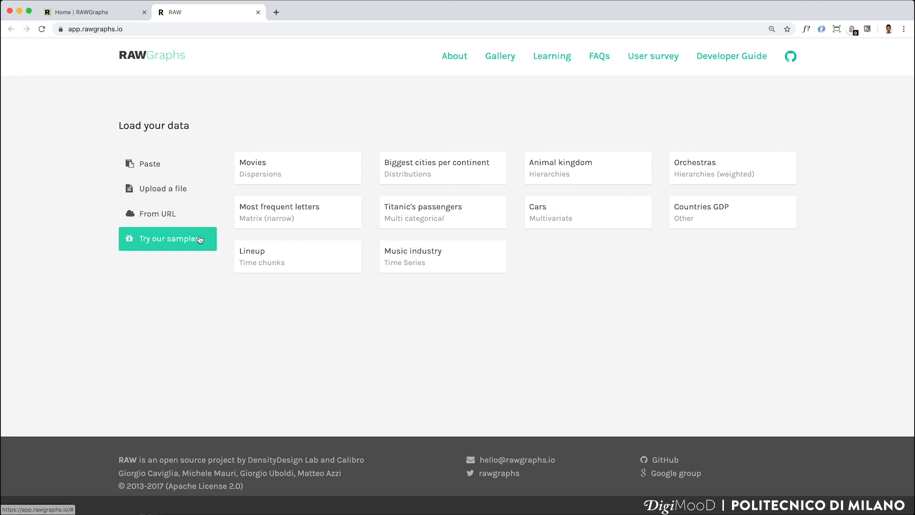
mouse_move(475, 184)
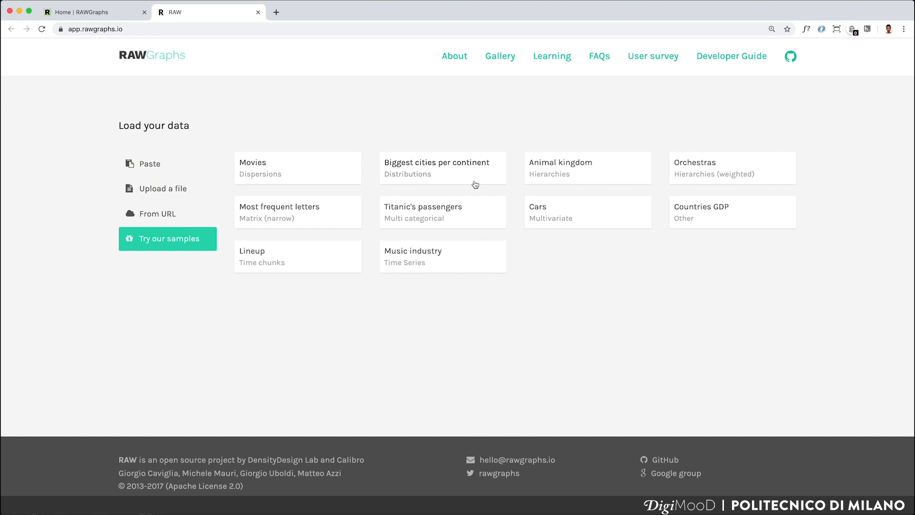
mouse_move(538, 214)
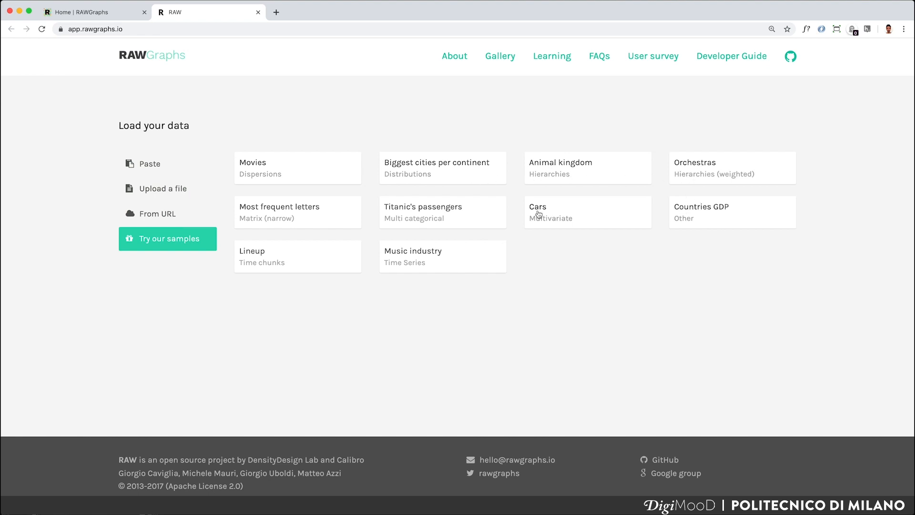
mouse_move(435, 259)
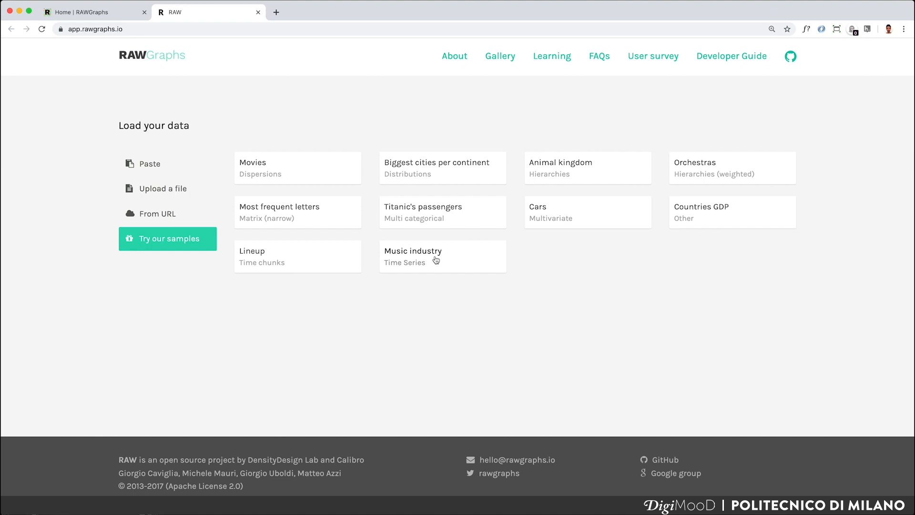
mouse_move(314, 146)
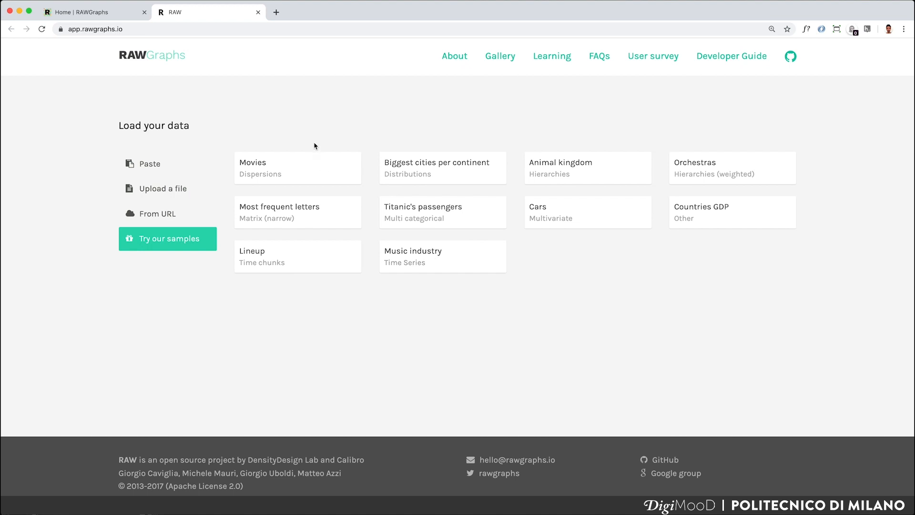
mouse_move(322, 166)
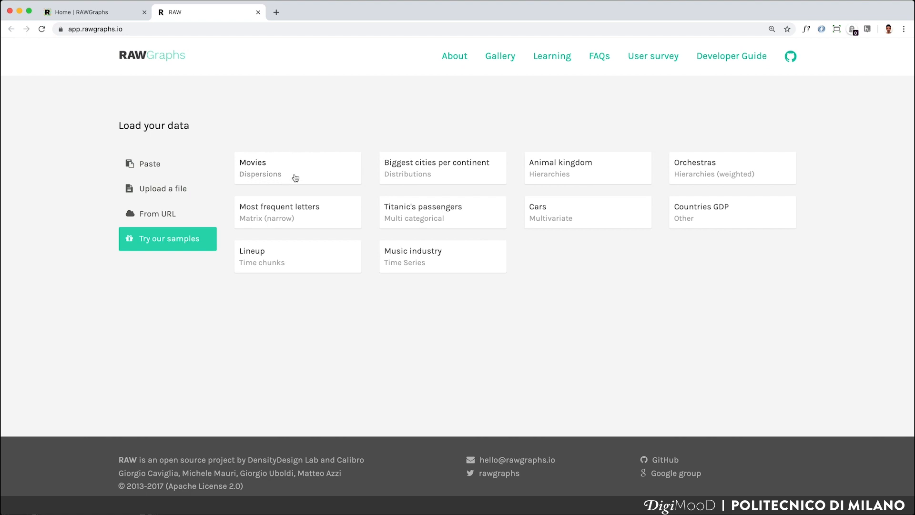
- Load the Movies (Dispersions) sample and confirm its 26 records parsed
left_click(298, 168)
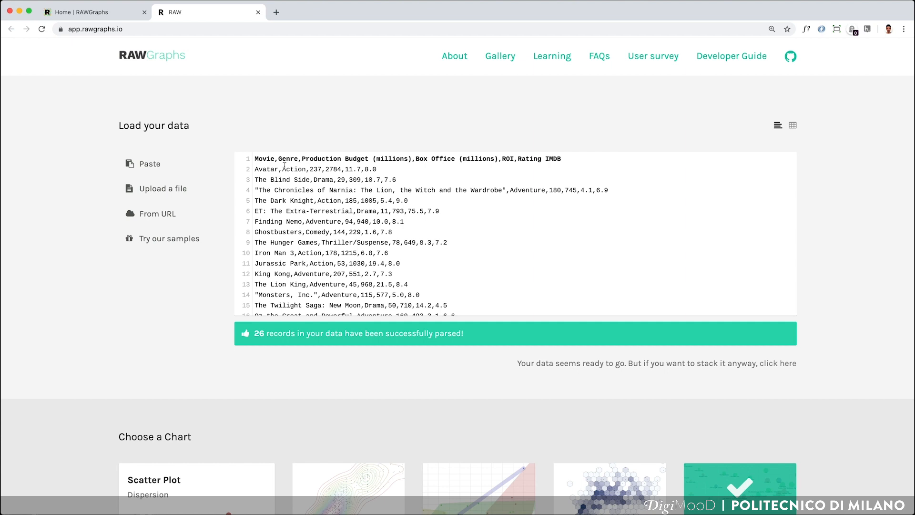
scroll("down", 3)
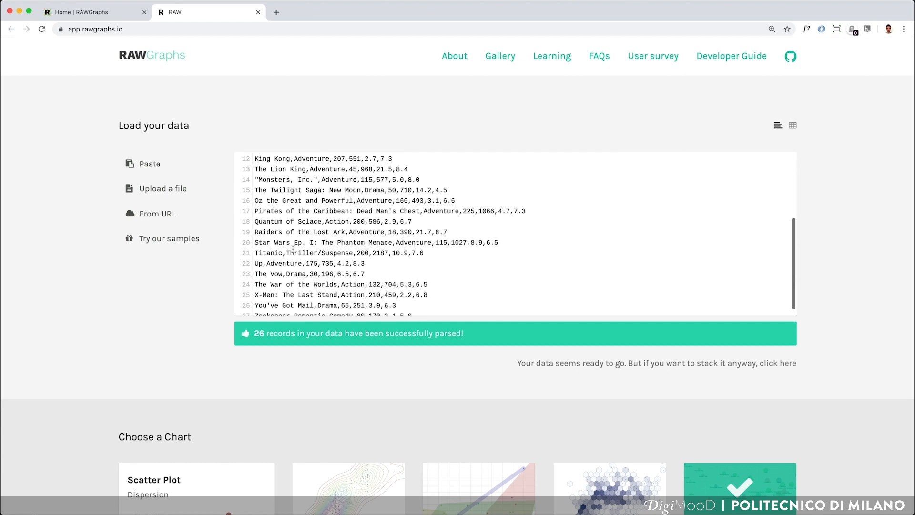
scroll("up", 3)
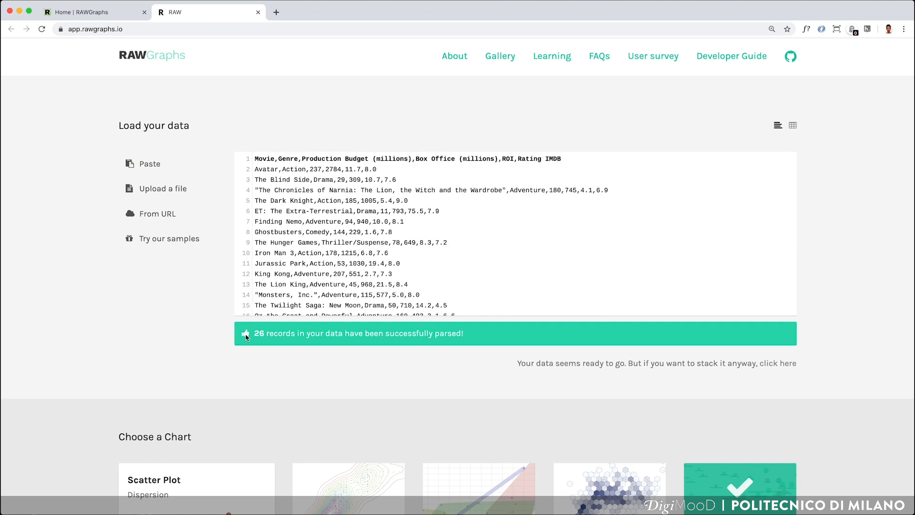
mouse_move(475, 346)
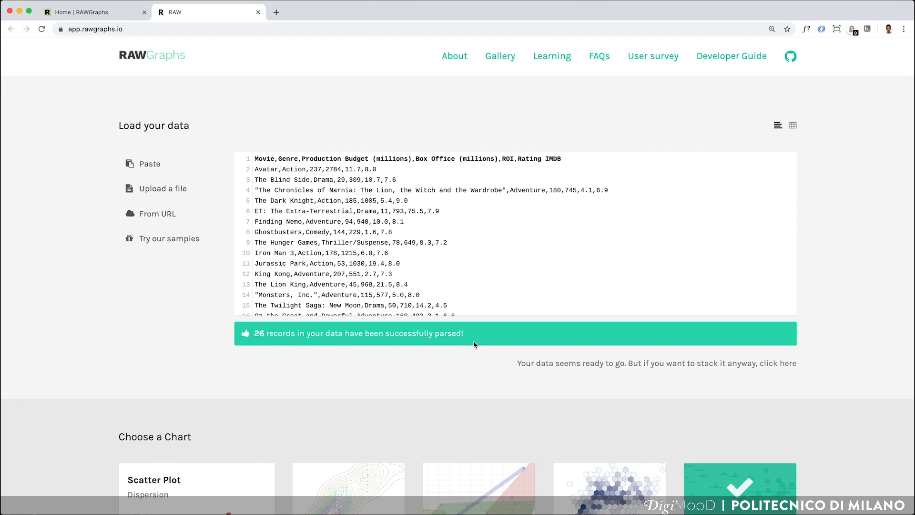
mouse_move(246, 334)
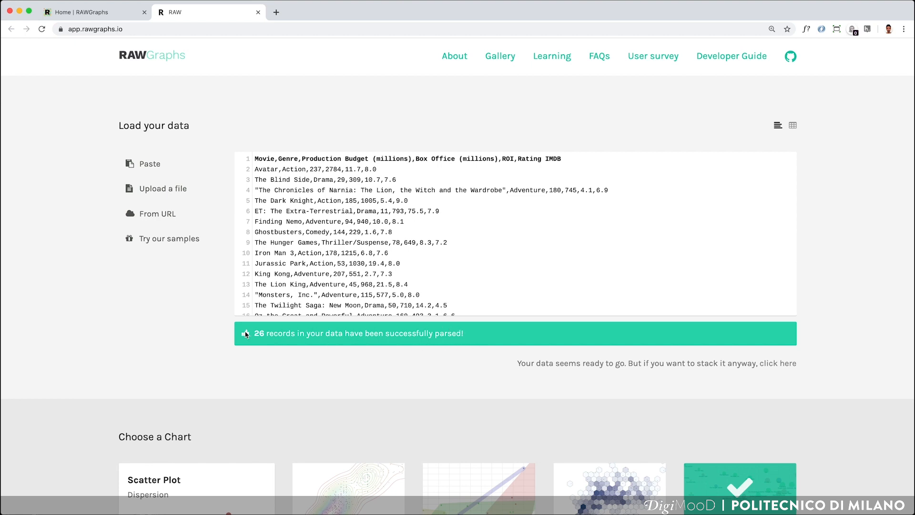
mouse_move(446, 335)
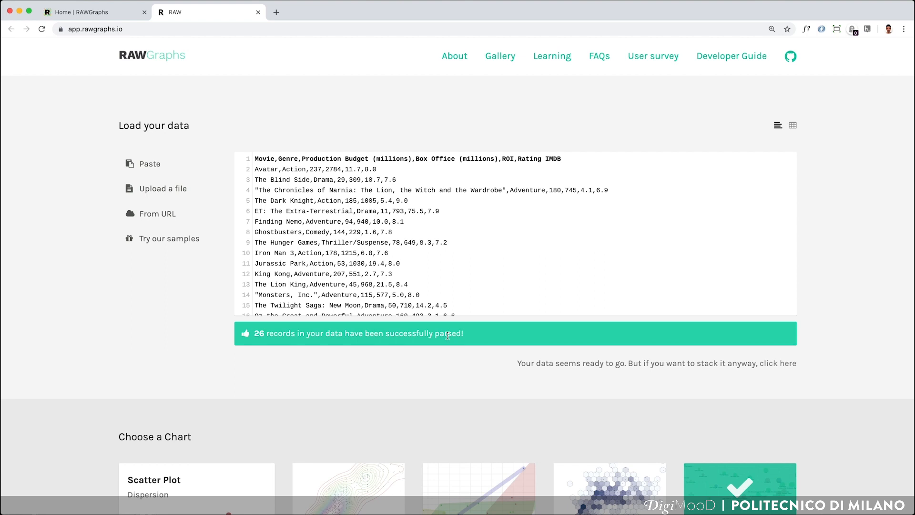
scroll("down", 3)
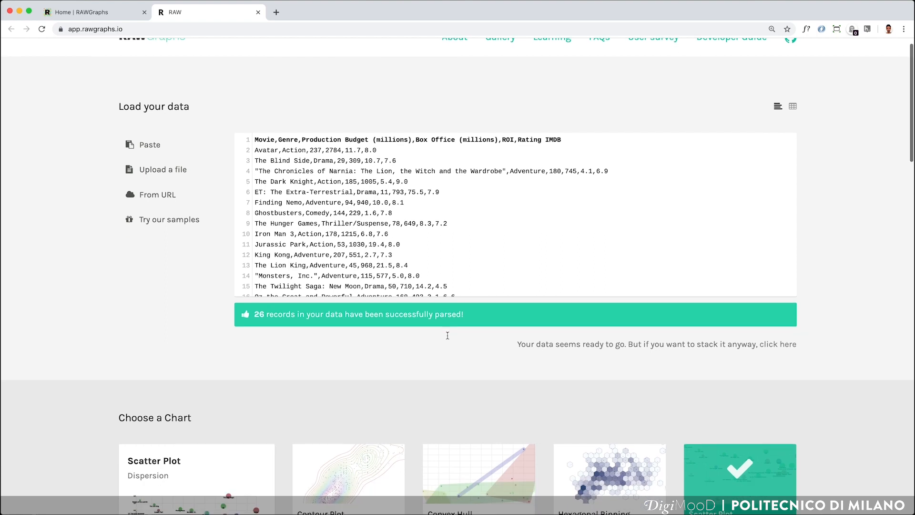
scroll("down", 3)
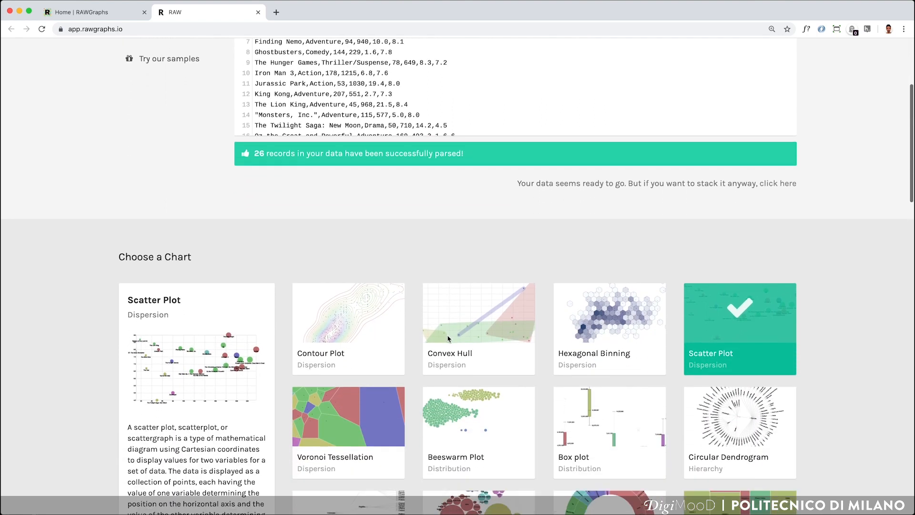
scroll("down", 3)
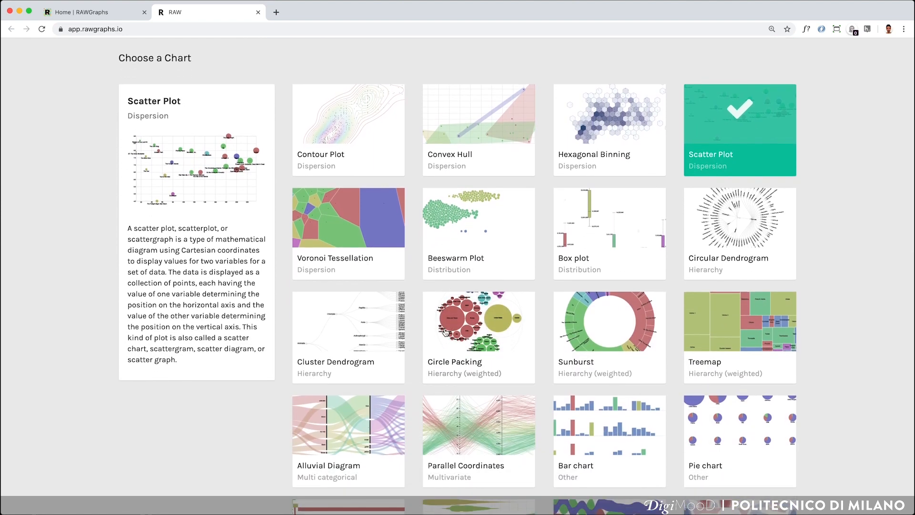
mouse_move(454, 140)
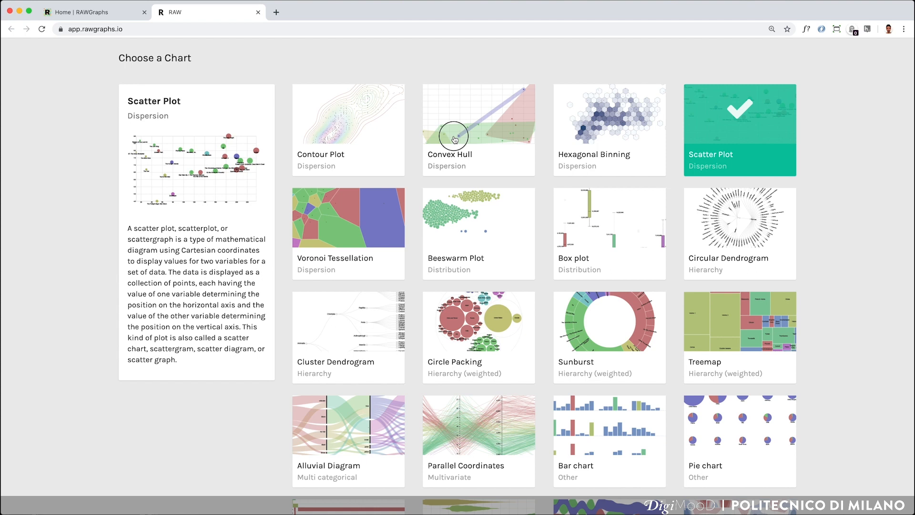
left_click(477, 130)
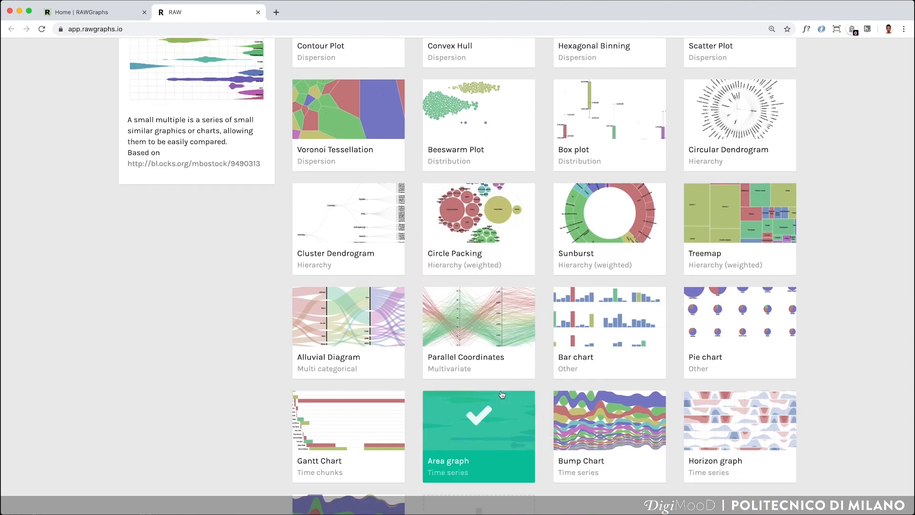
scroll("up", 3)
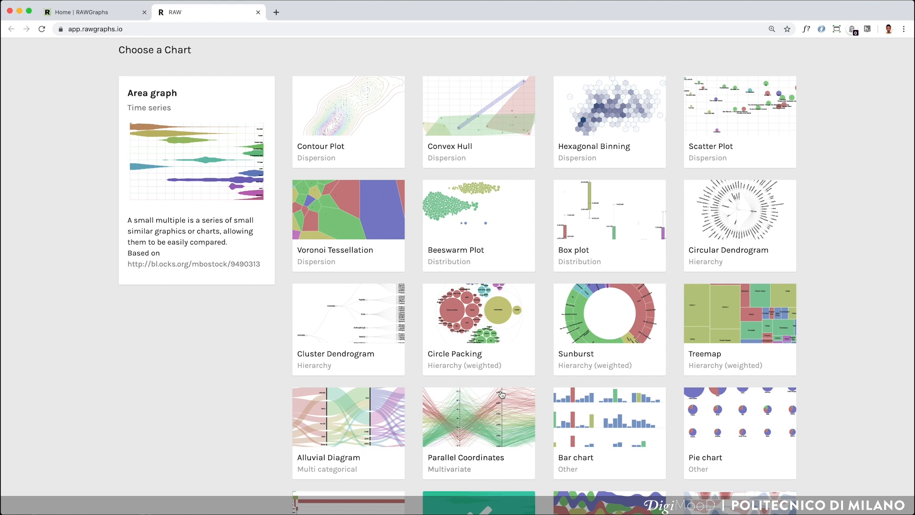
mouse_move(701, 176)
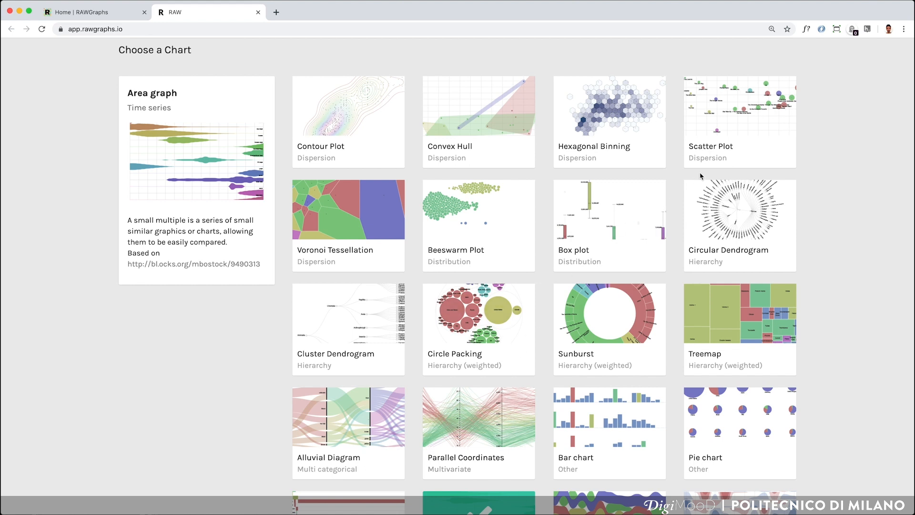
scroll("up", 3)
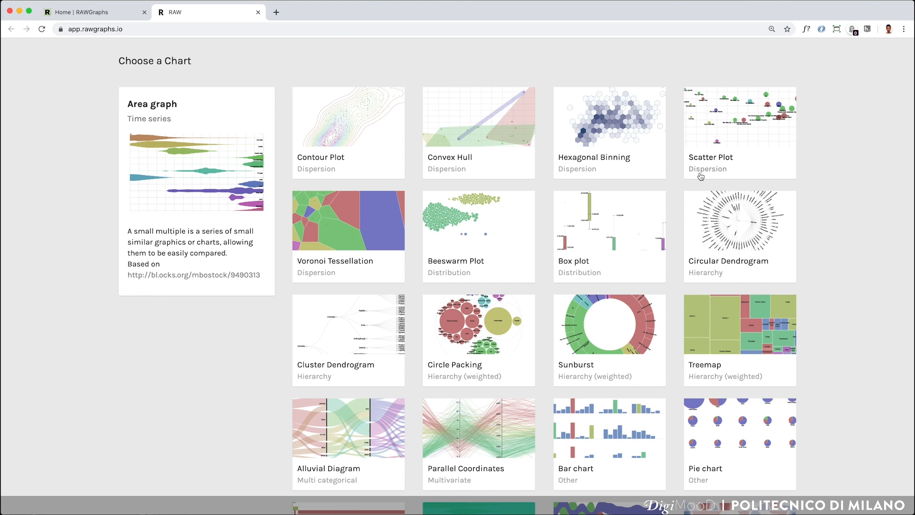
mouse_move(674, 106)
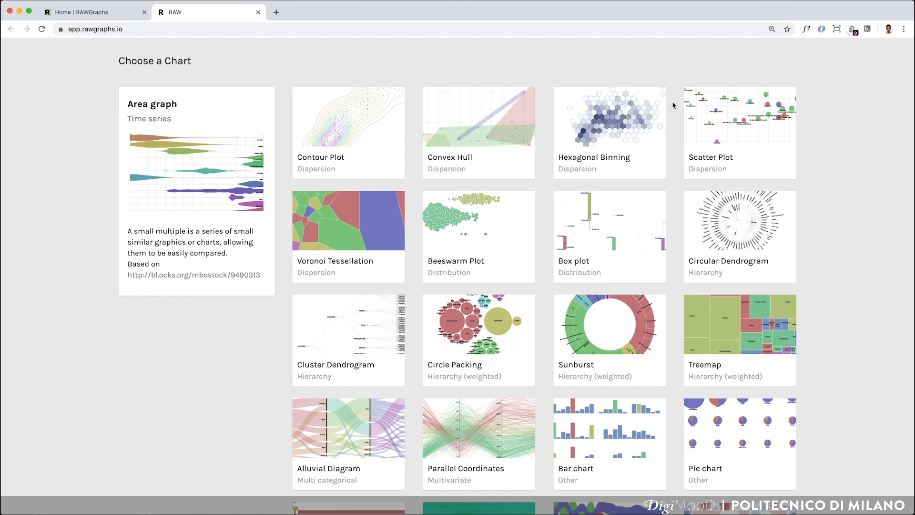
- Choose Scatter Plot as the chart type for the Movies data
scroll("up", 3)
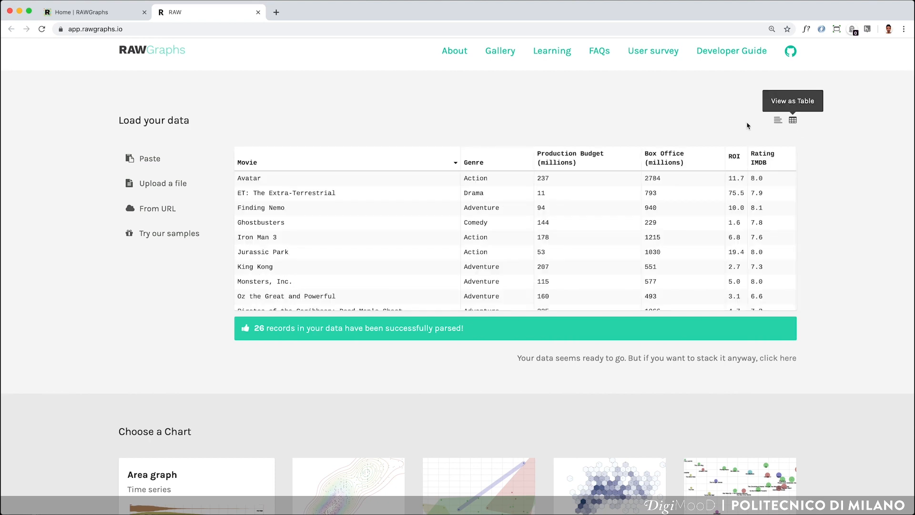
mouse_move(415, 195)
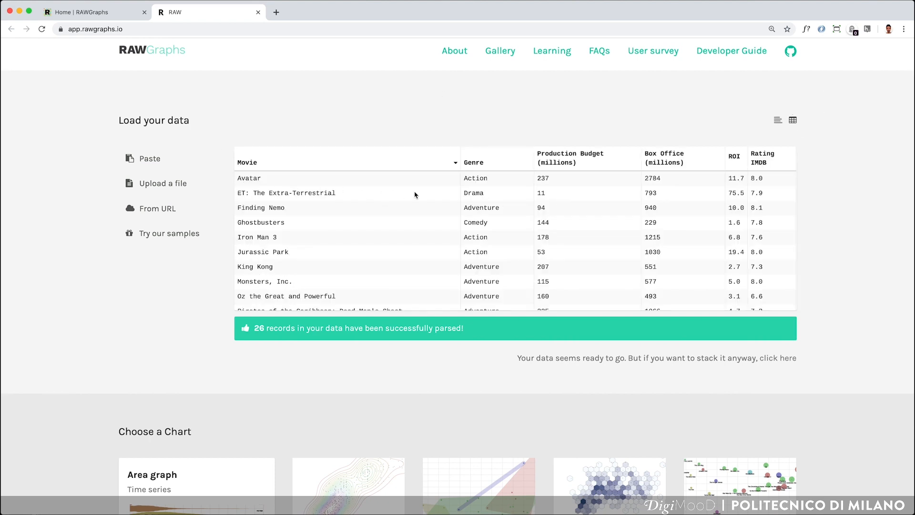
mouse_move(649, 181)
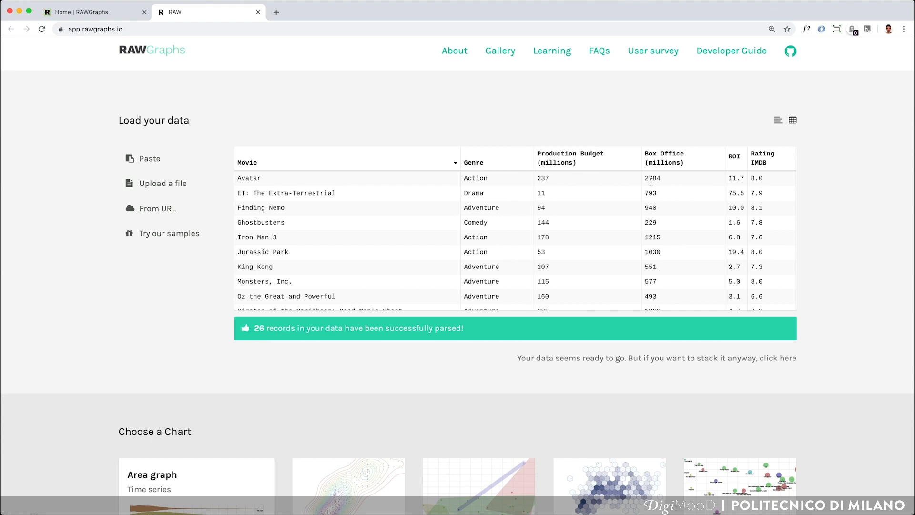
mouse_move(765, 181)
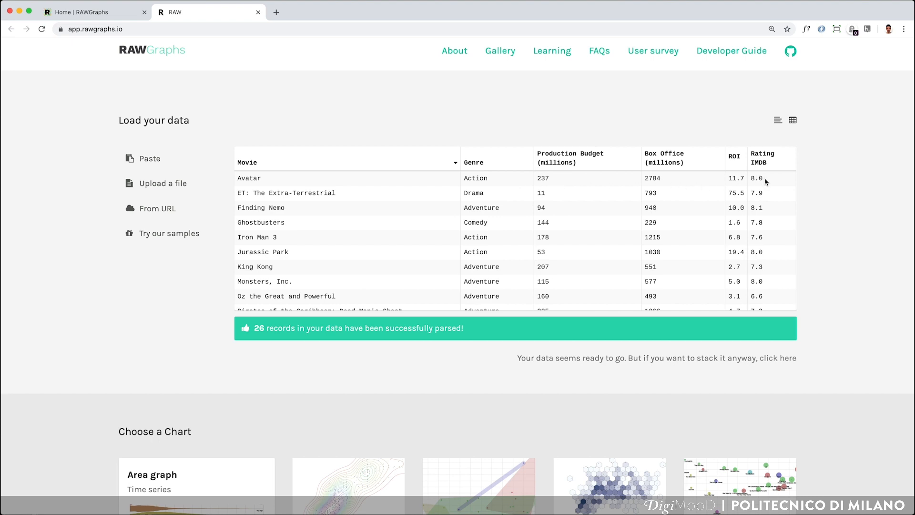
mouse_move(823, 241)
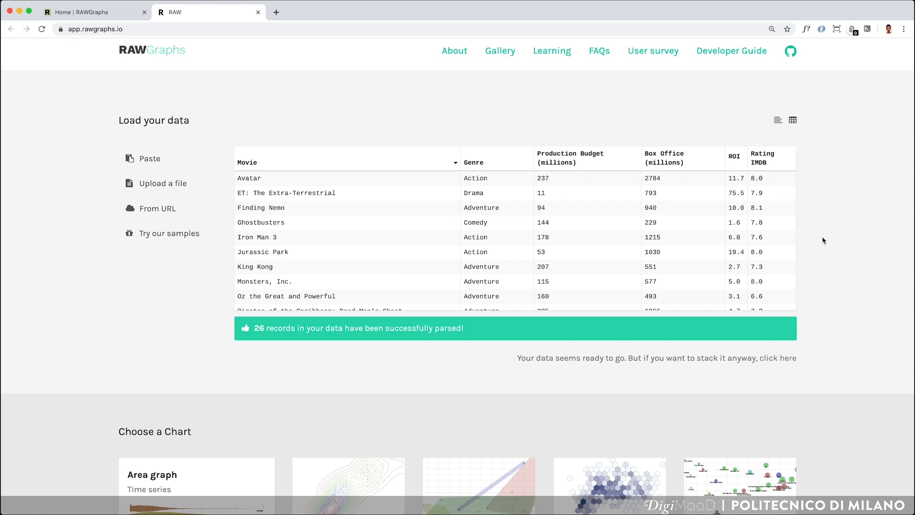
scroll("down", 3)
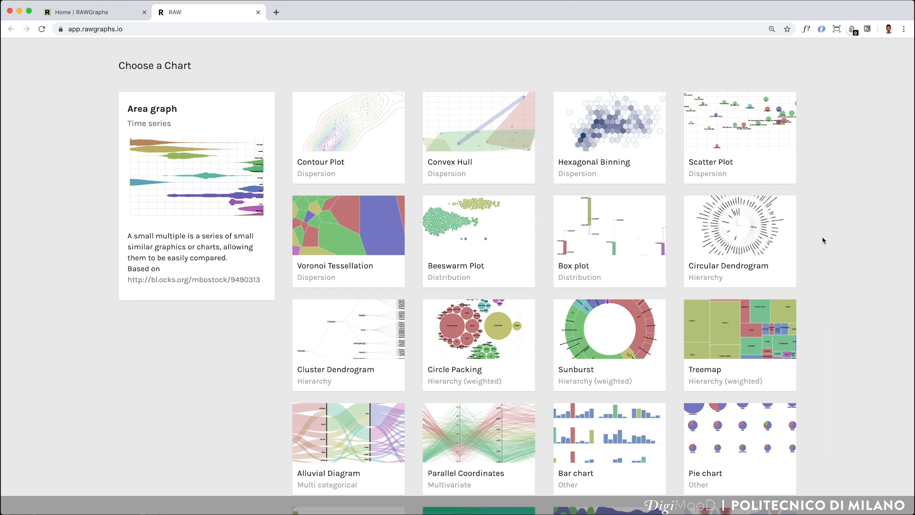
mouse_move(773, 154)
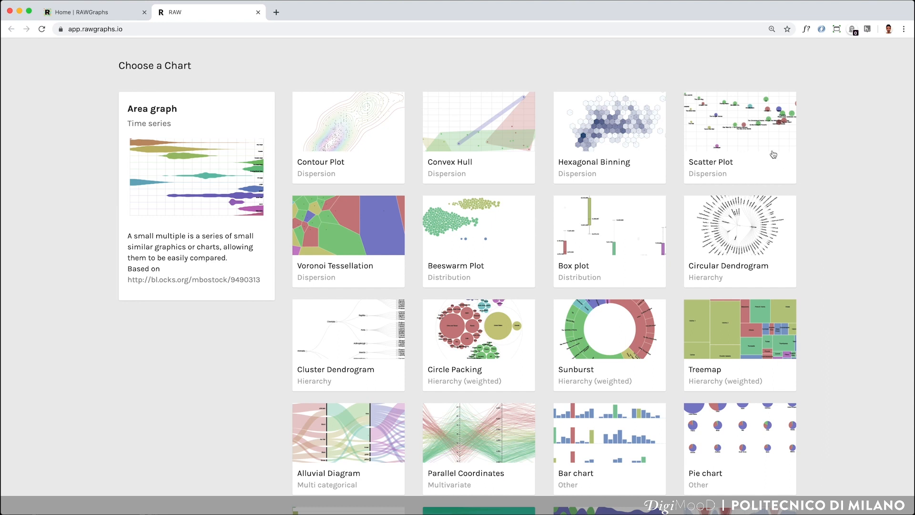
left_click(739, 136)
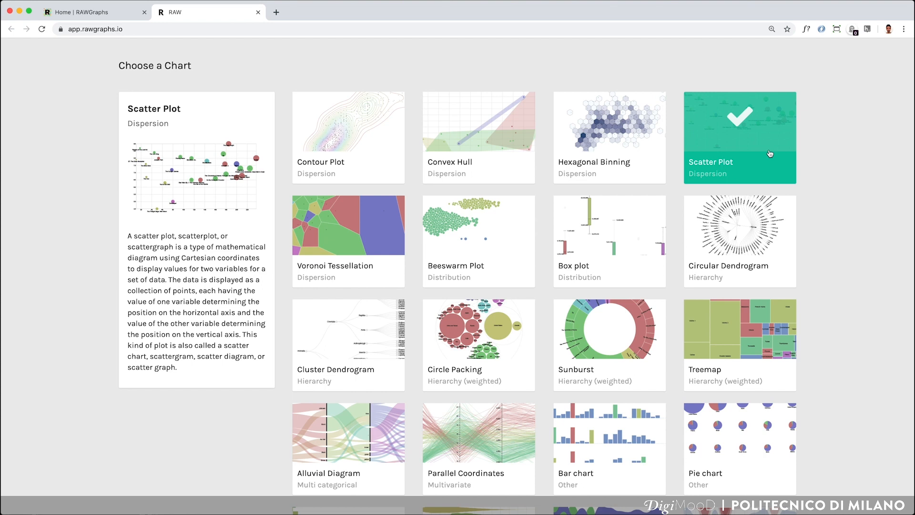
mouse_move(689, 84)
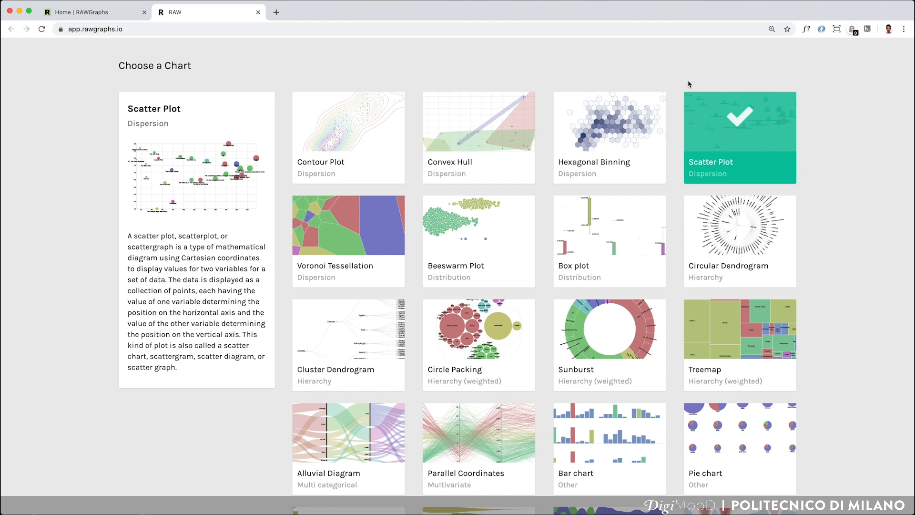
mouse_move(127, 241)
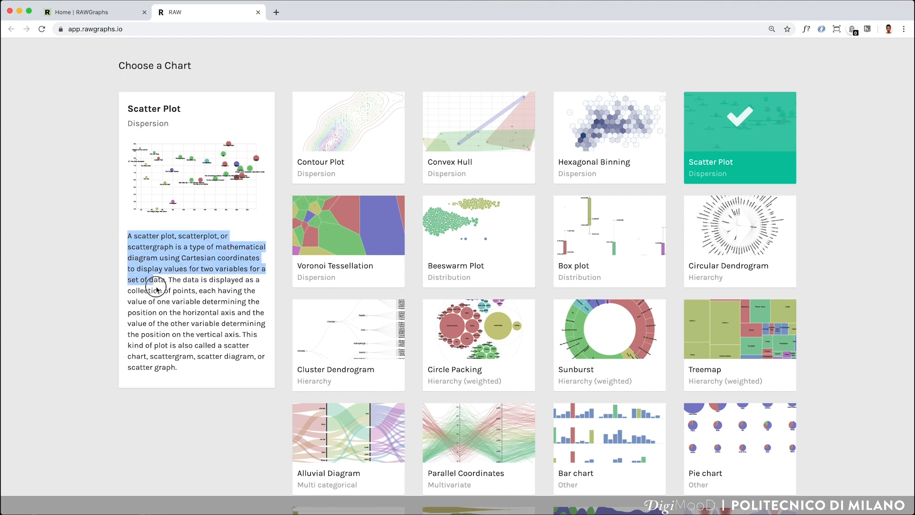
left_click(182, 428)
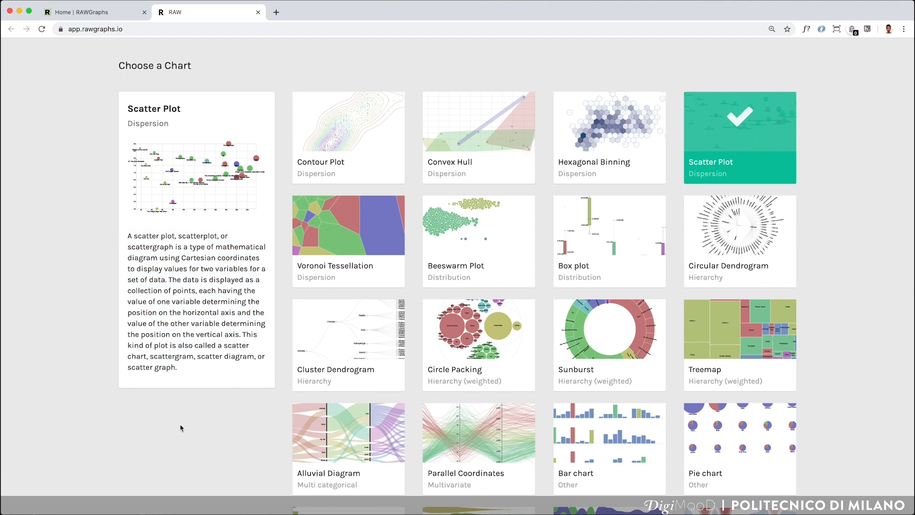
- Try Genre on the X axis, see the numbers-only warning, and remove it again
scroll("down", 3)
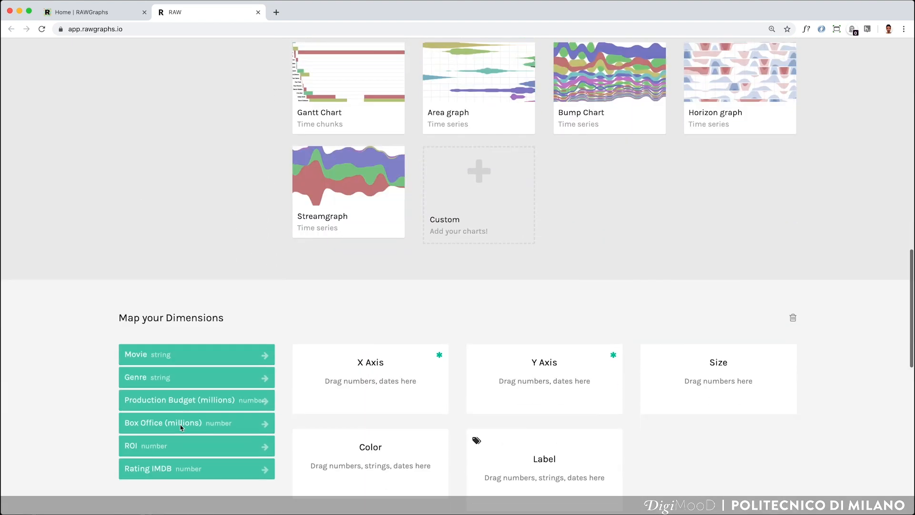
scroll("down", 3)
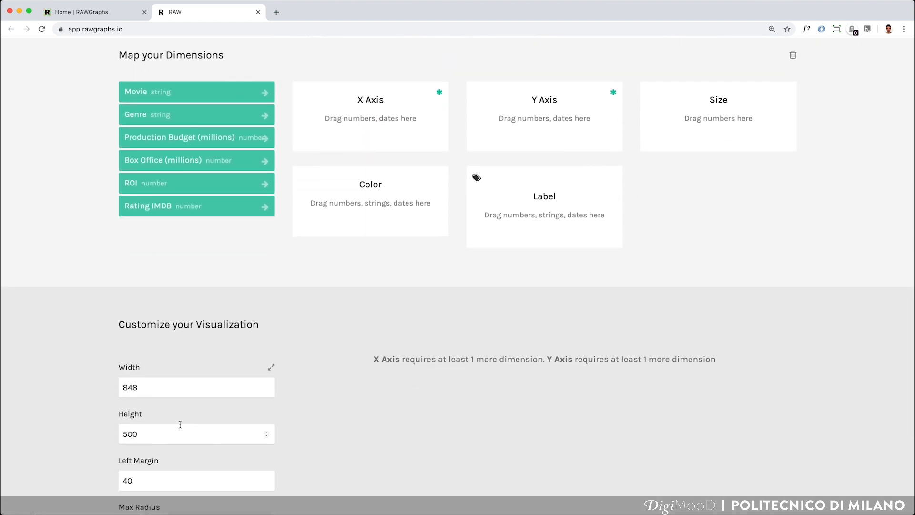
mouse_move(228, 288)
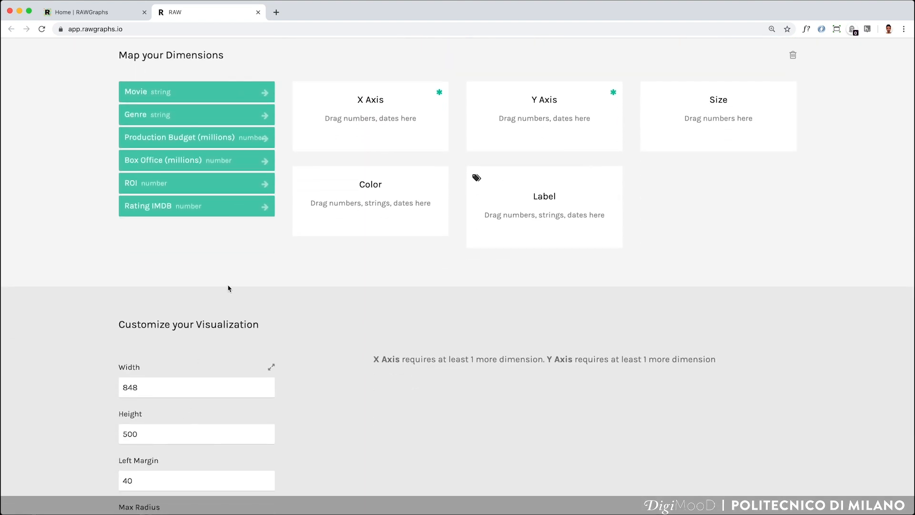
mouse_move(232, 282)
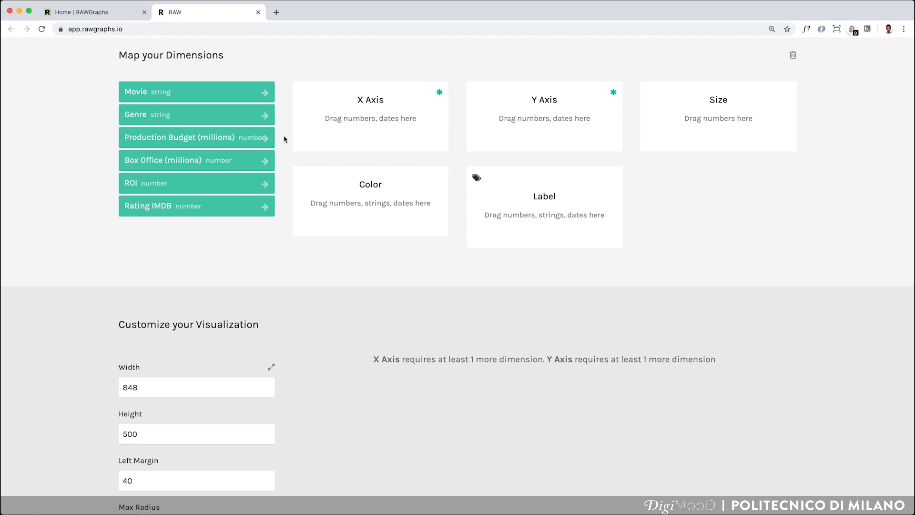
mouse_move(236, 114)
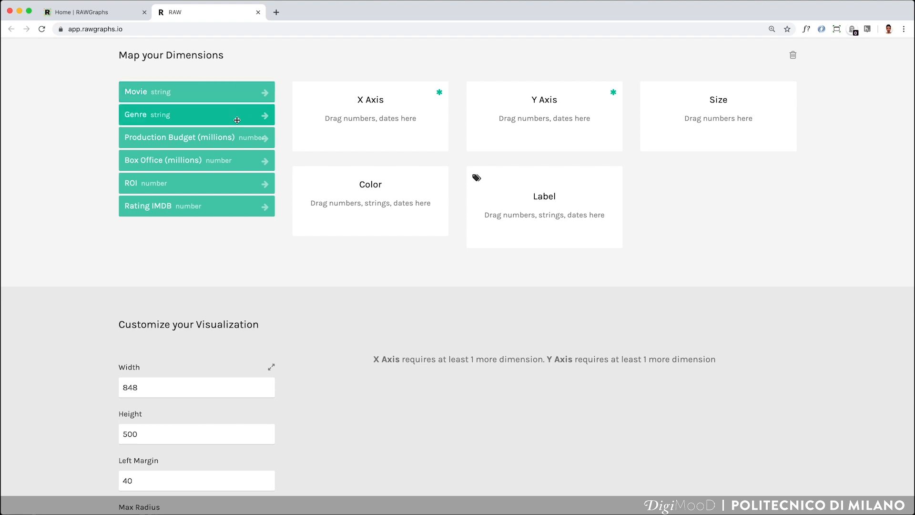
mouse_move(236, 184)
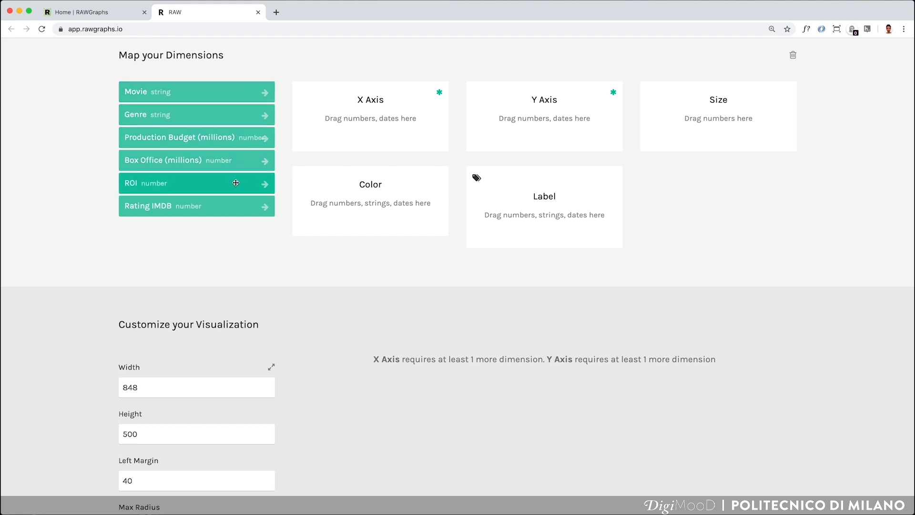
mouse_move(280, 244)
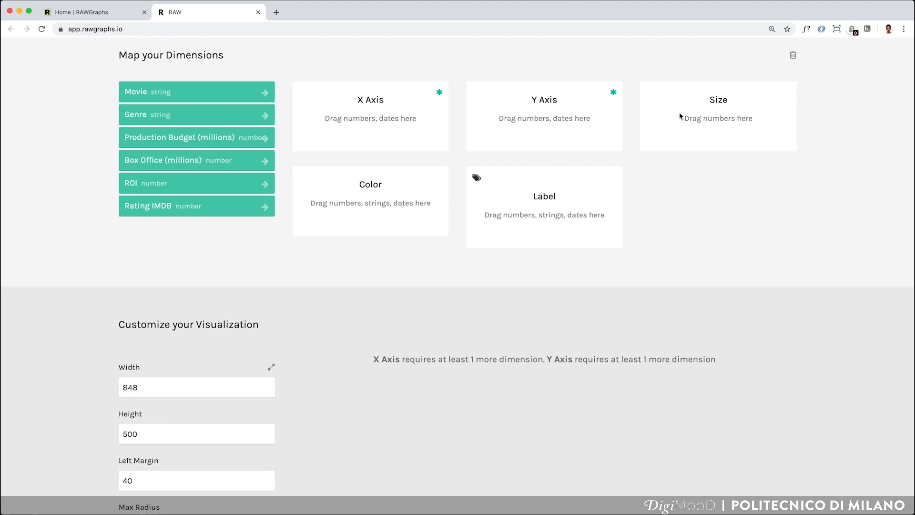
mouse_move(329, 247)
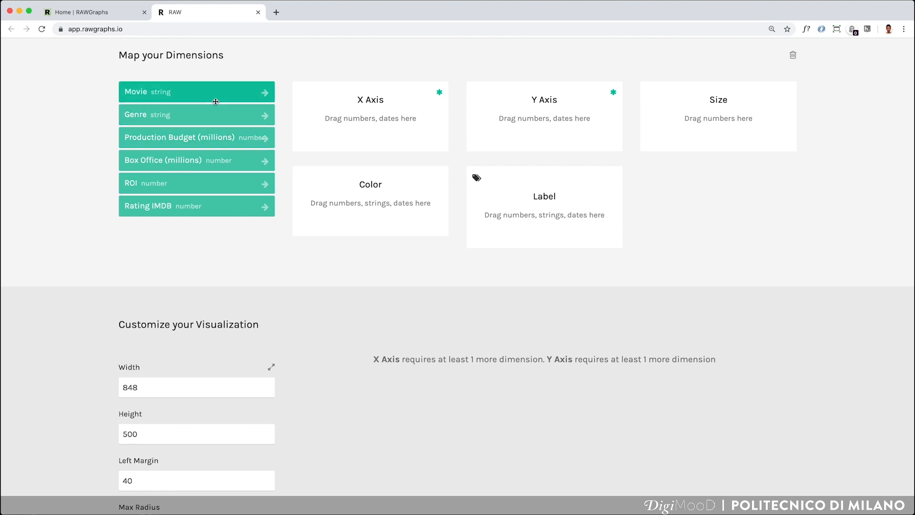
left_click_drag(197, 91, 357, 133)
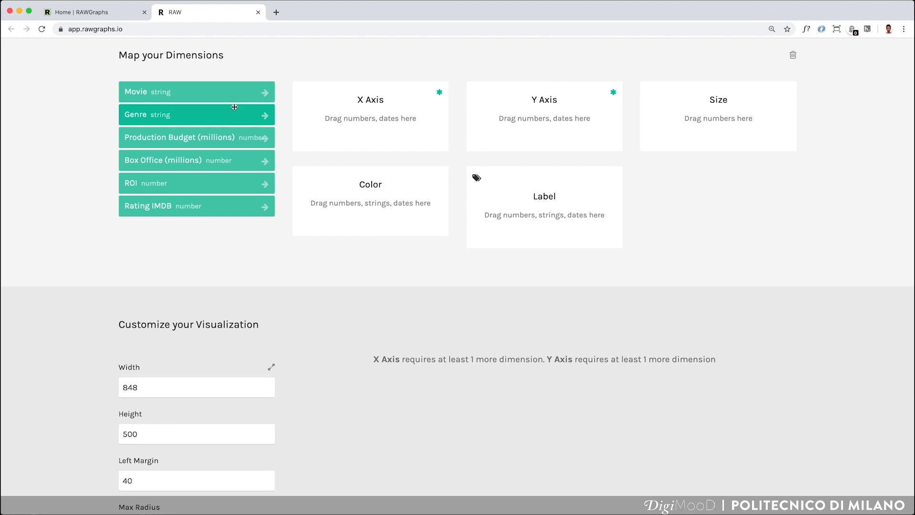
mouse_move(227, 92)
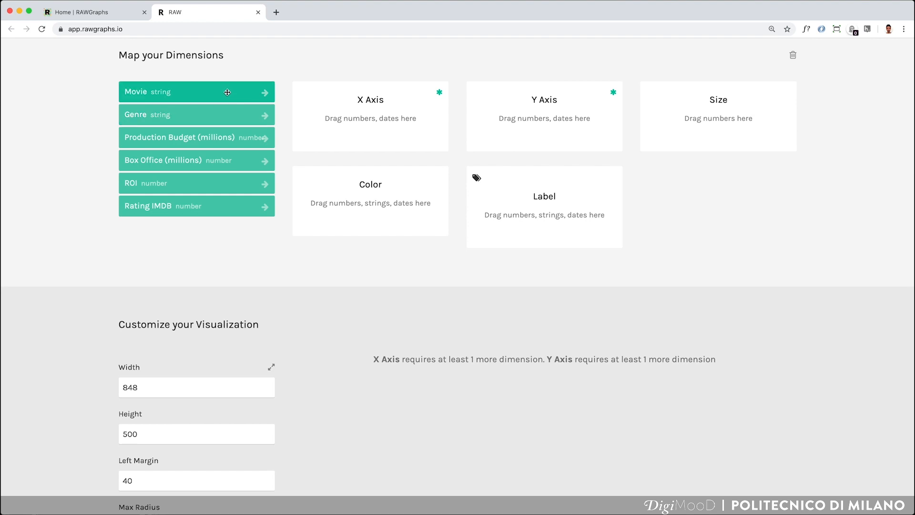
mouse_move(230, 120)
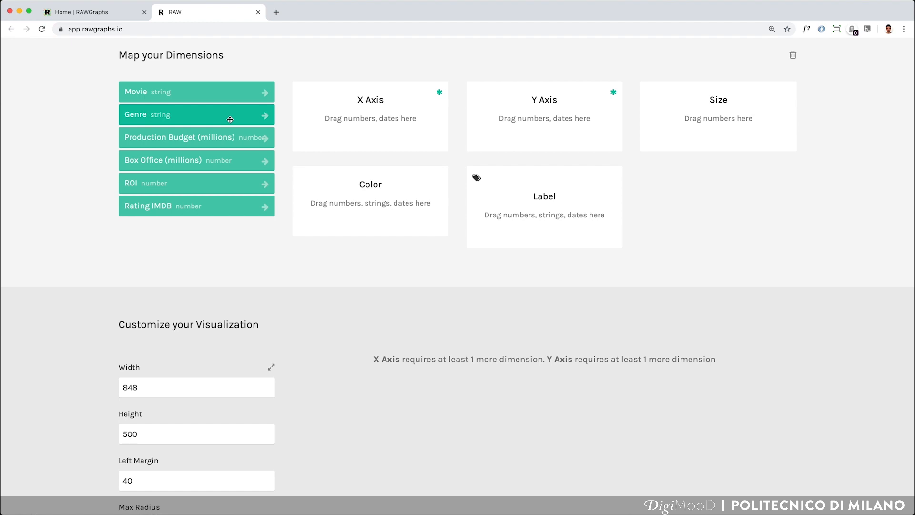
mouse_move(239, 94)
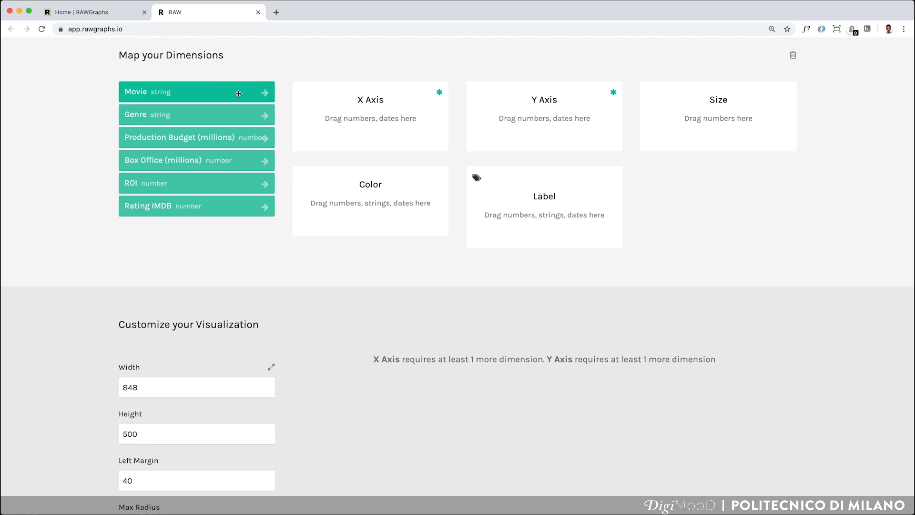
mouse_move(533, 115)
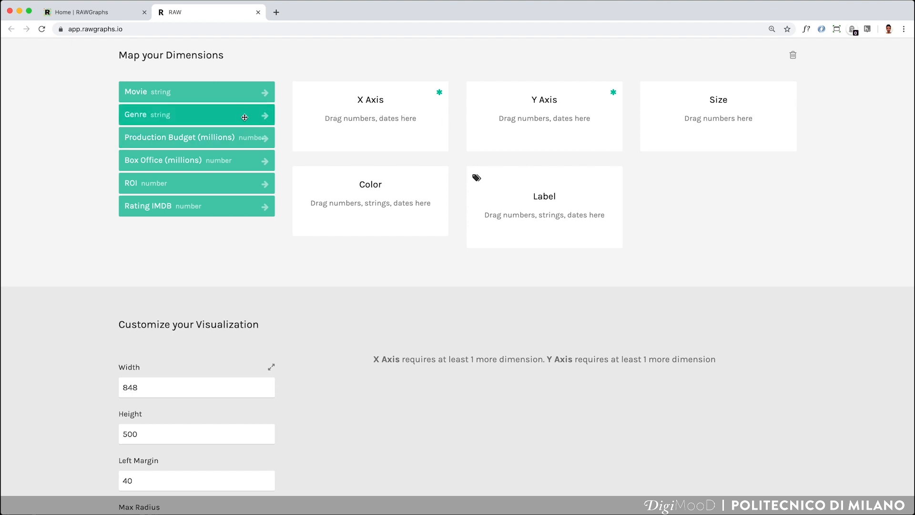
mouse_move(322, 162)
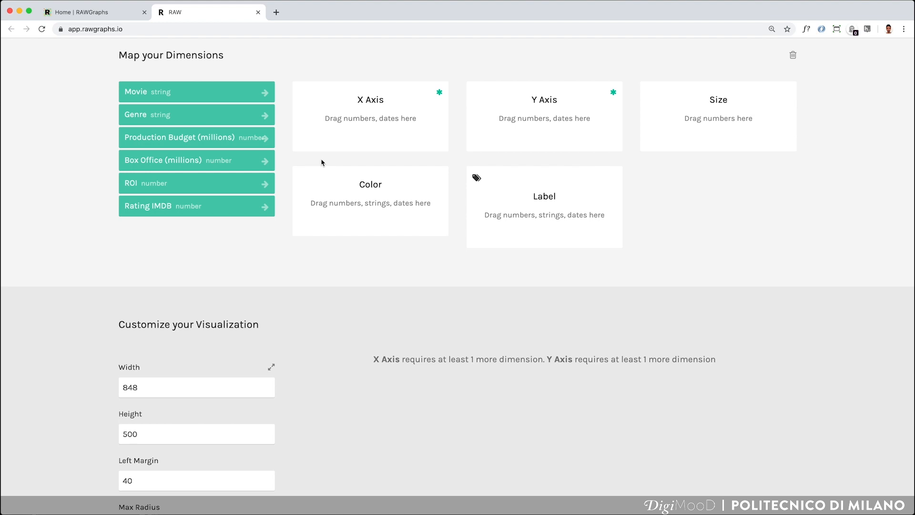
mouse_move(181, 92)
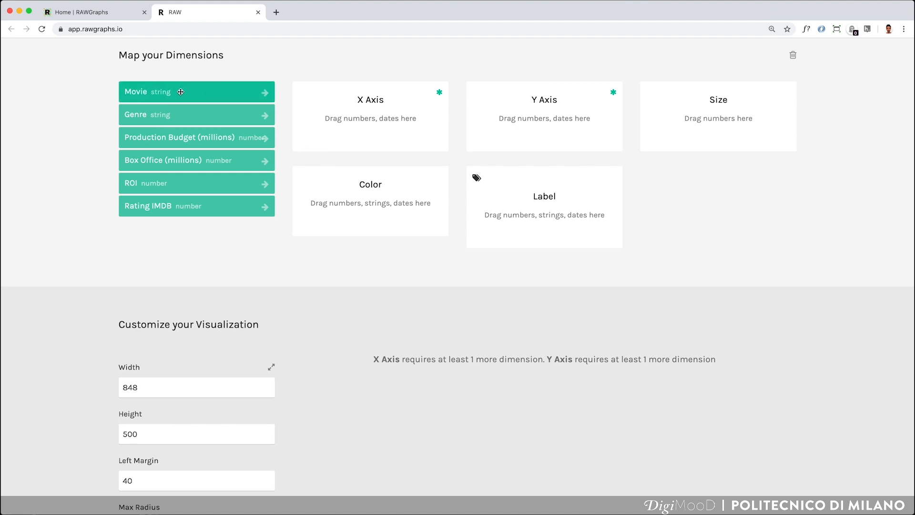
left_click_drag(181, 92, 205, 88)
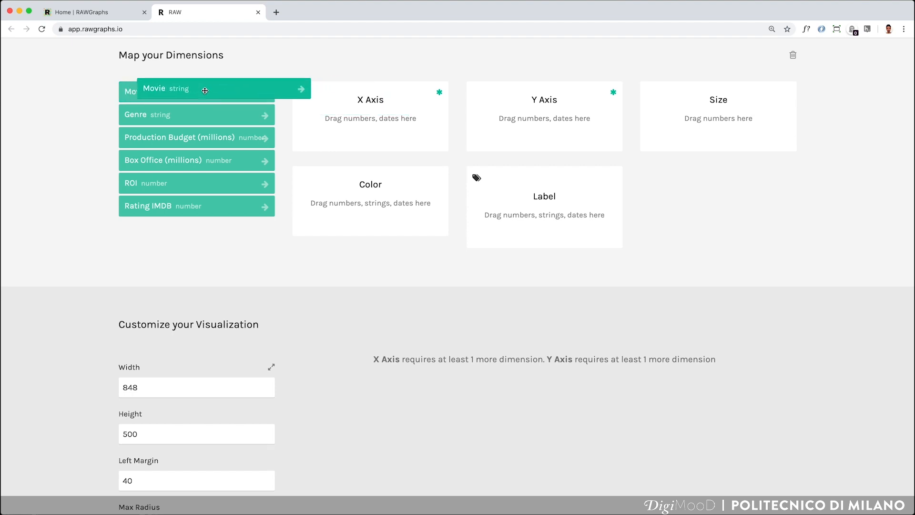
left_click_drag(197, 115, 370, 132)
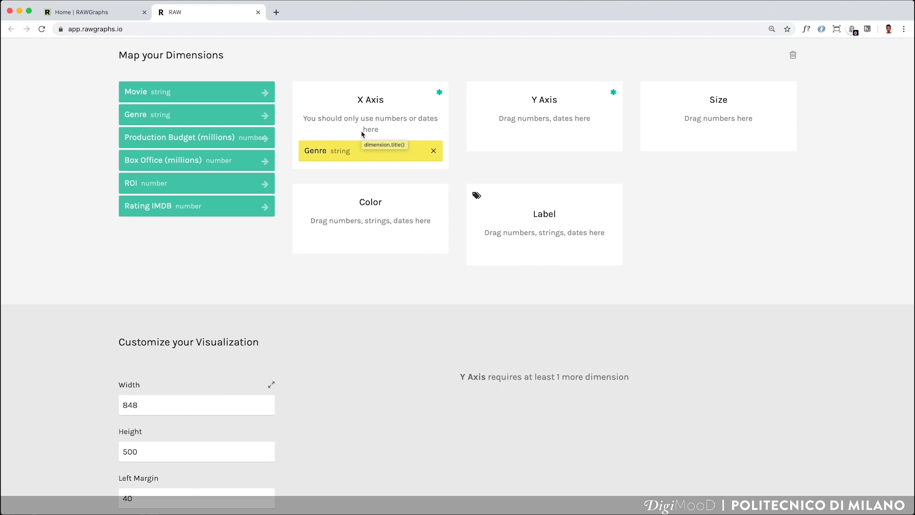
mouse_move(339, 123)
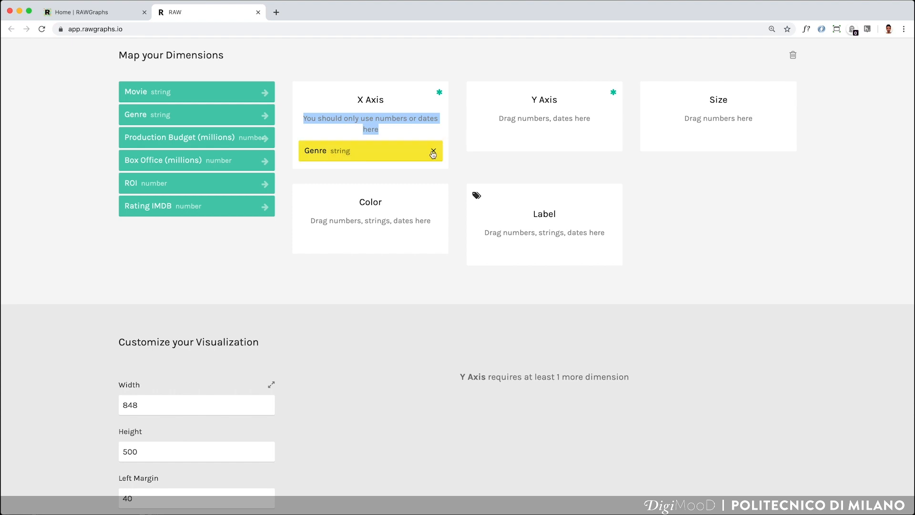
left_click(433, 154)
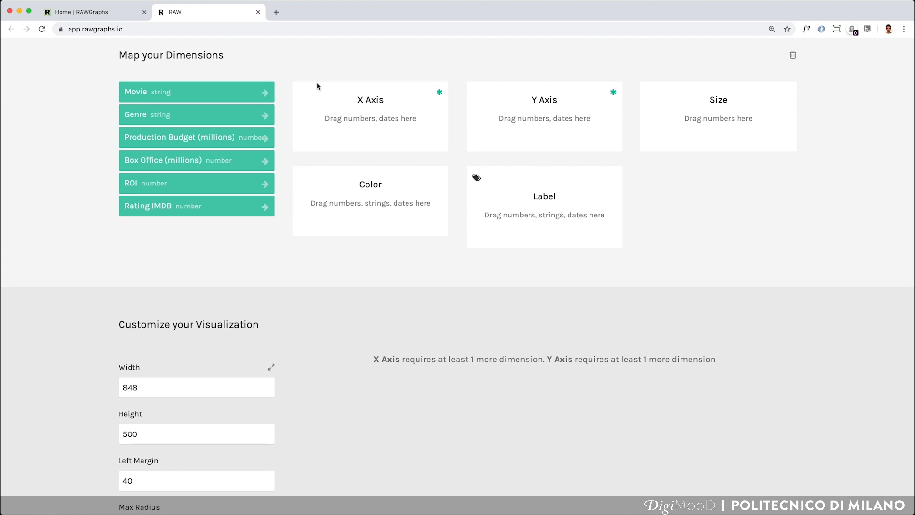
mouse_move(201, 144)
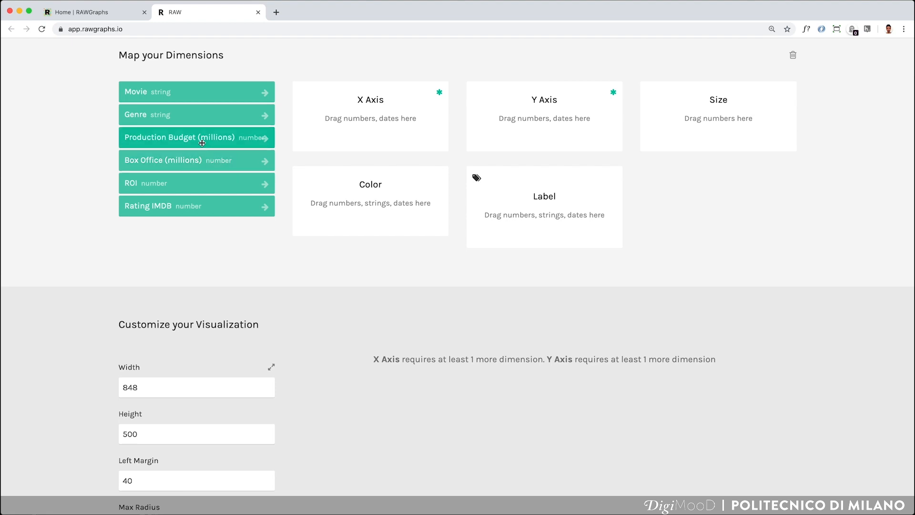
- Map Production Budget (millions) to X and Rating IMDB to Y, drawing the scatter plot
left_click_drag(197, 137, 370, 139)
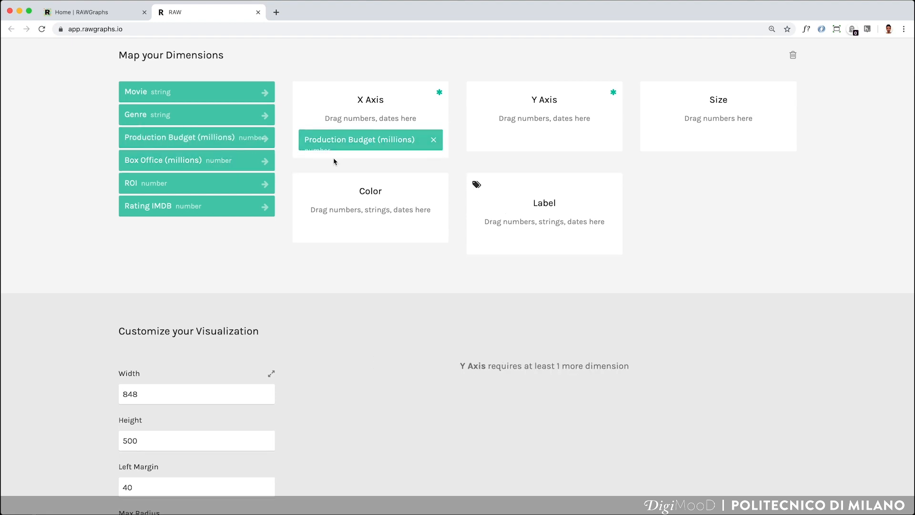
mouse_move(461, 361)
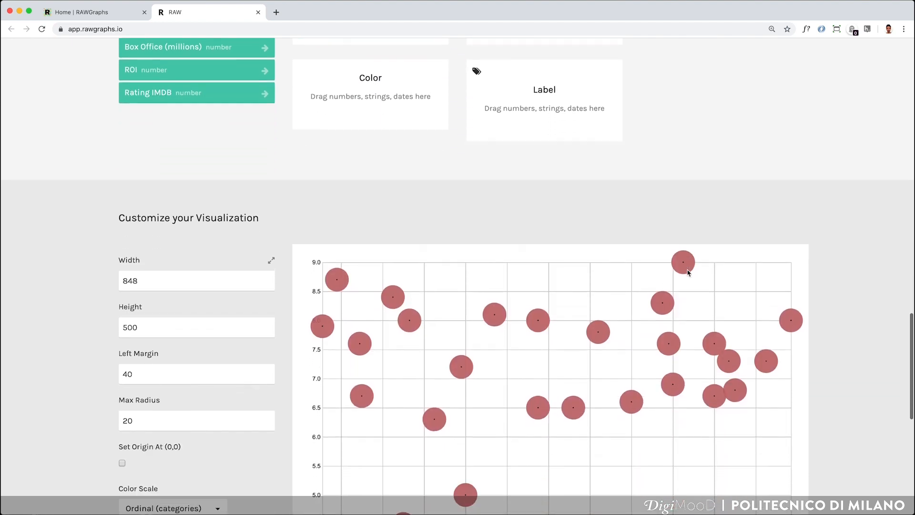
scroll("down", 3)
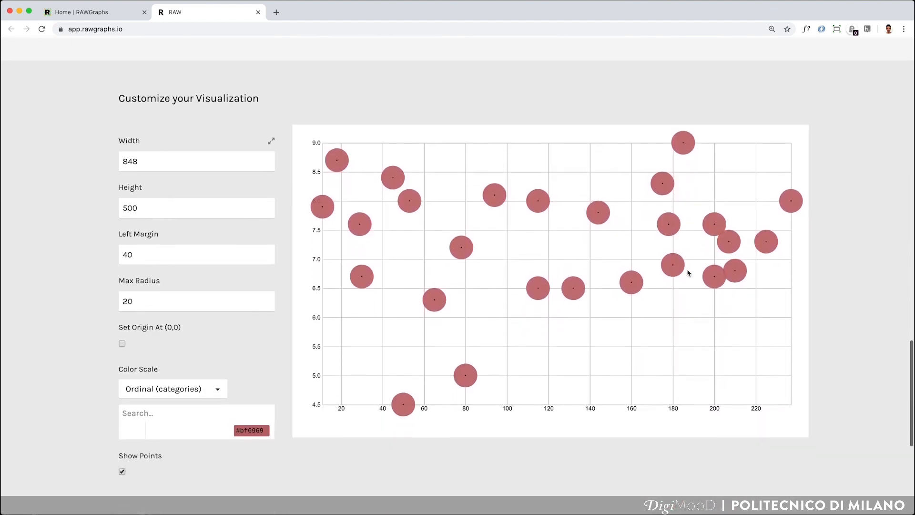
scroll("up", 3)
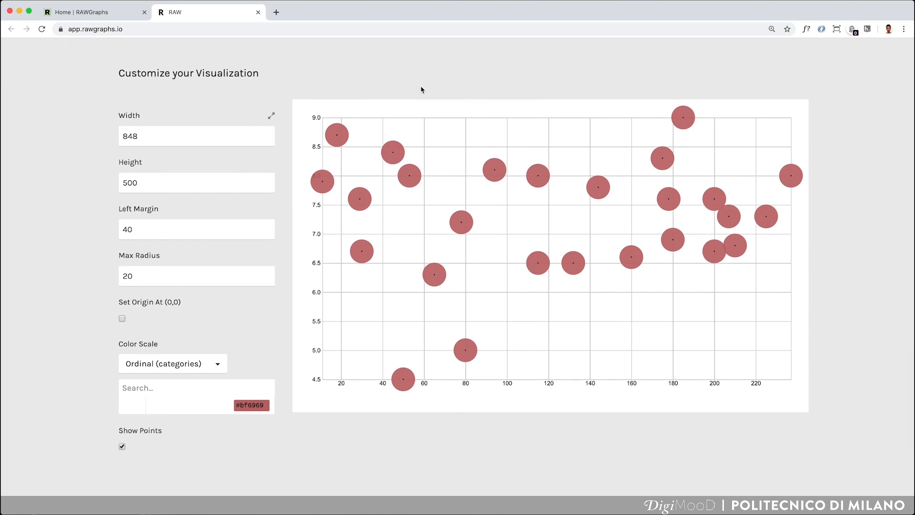
mouse_move(752, 172)
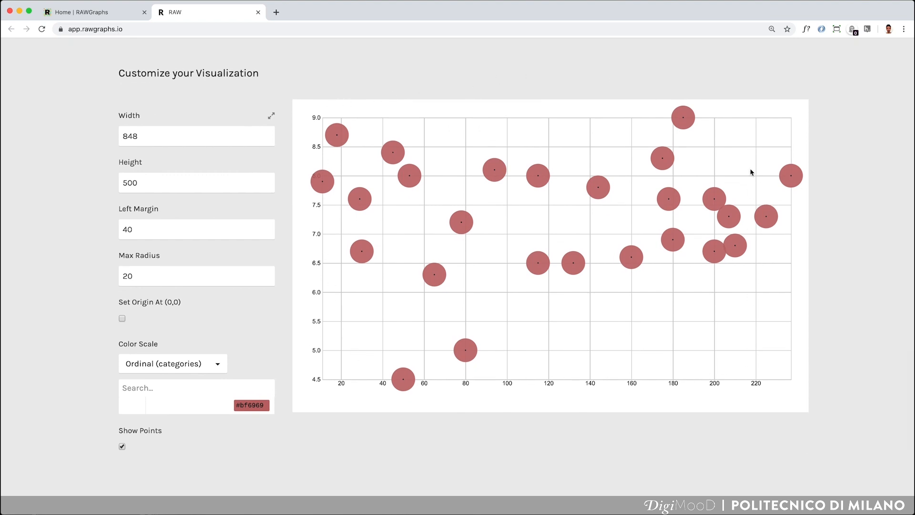
mouse_move(747, 134)
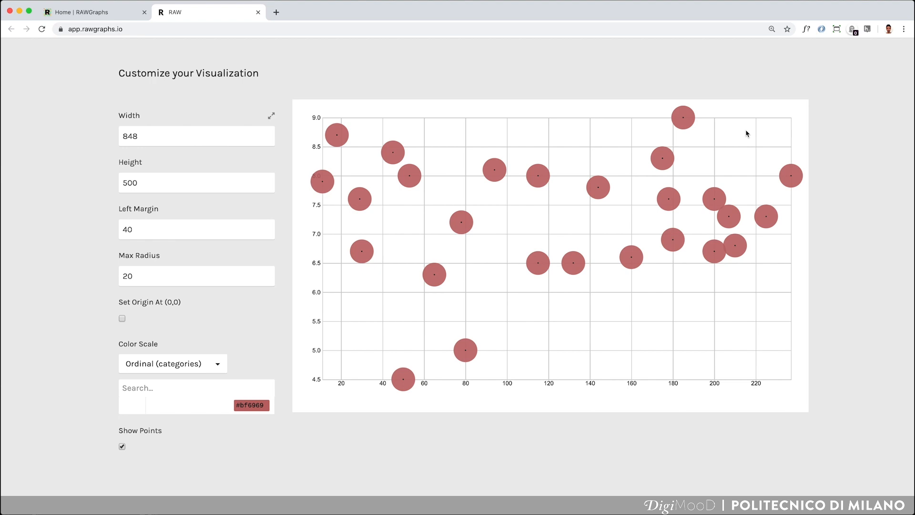
mouse_move(656, 154)
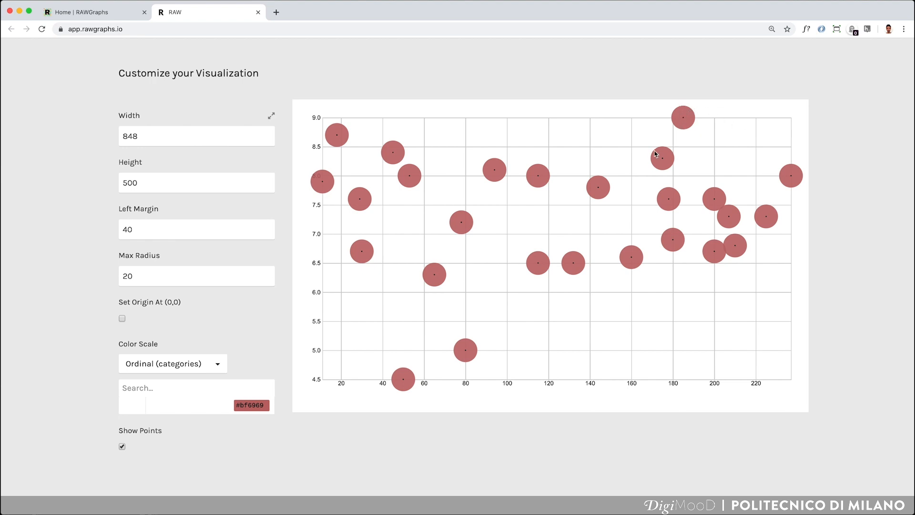
mouse_move(603, 176)
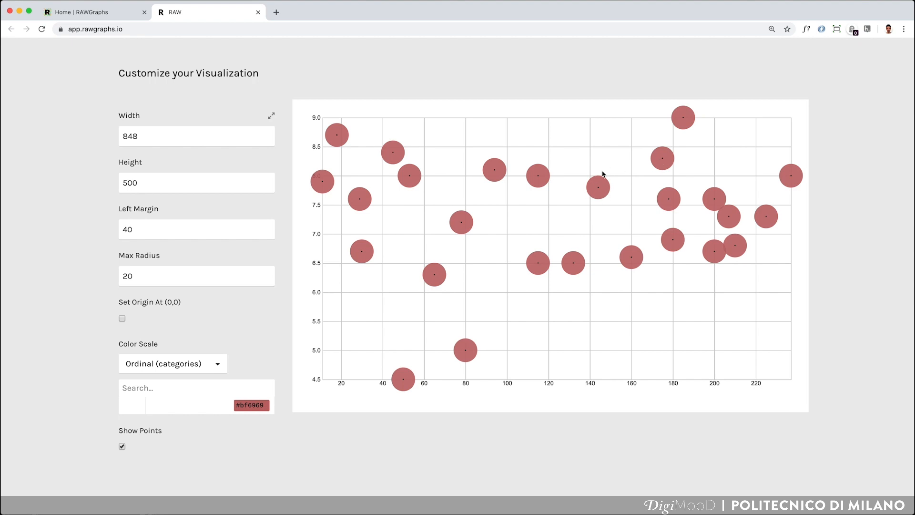
mouse_move(597, 182)
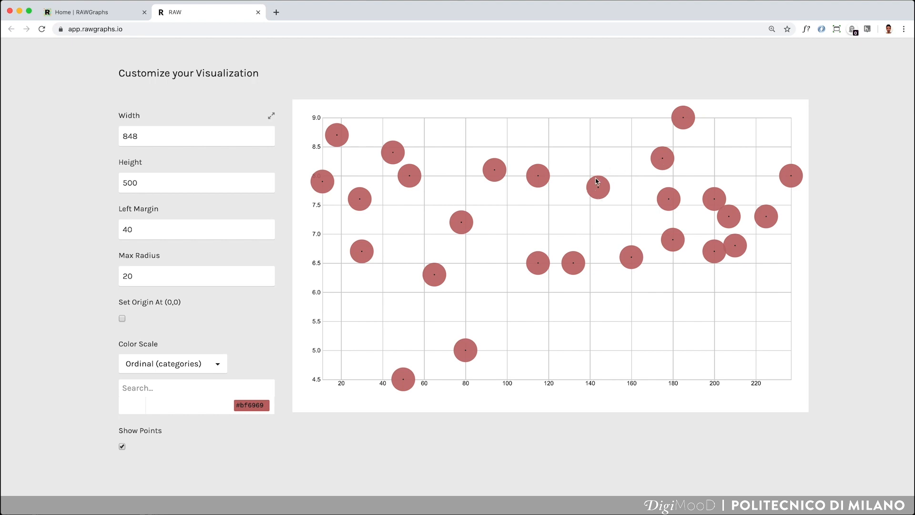
scroll("down", 3)
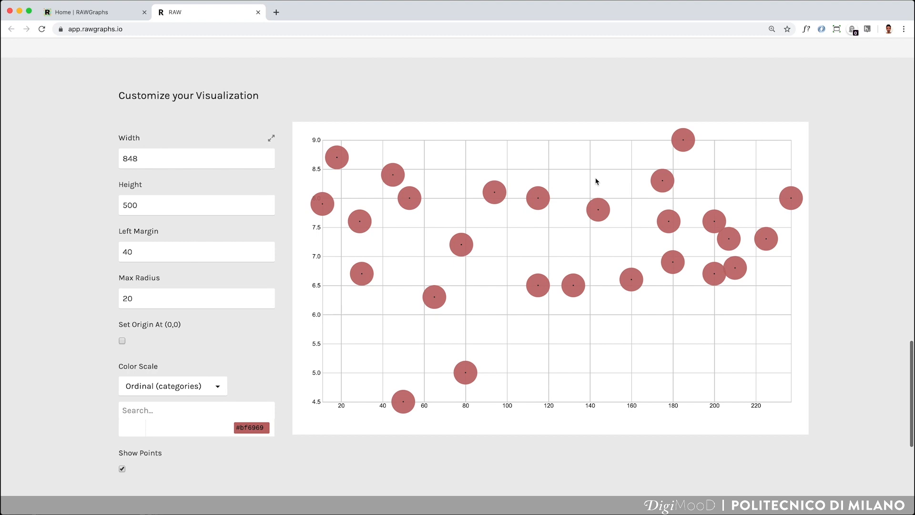
- Map the Movie column as Label so each dot shows its title
scroll("up", 3)
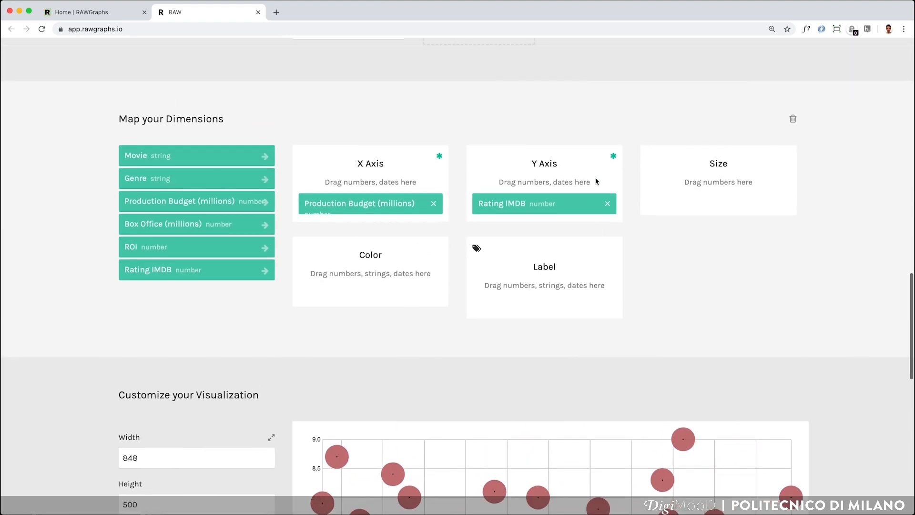
scroll("down", 3)
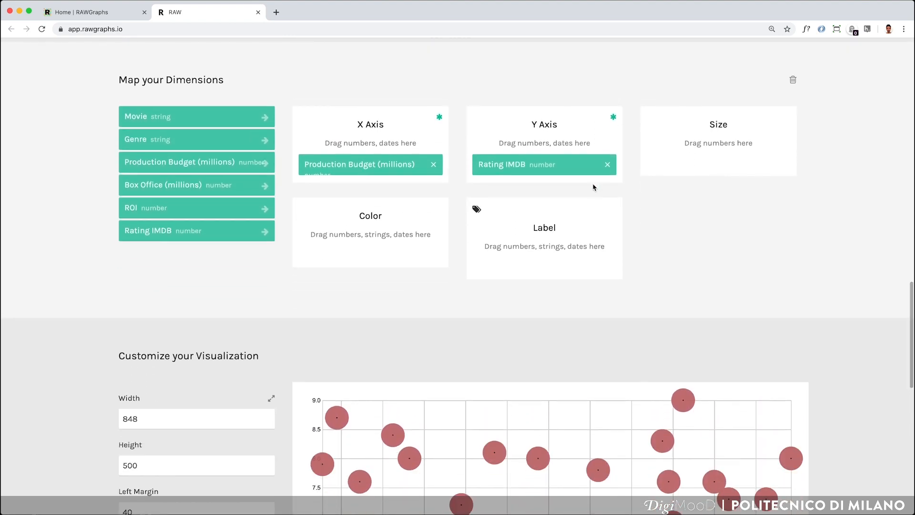
mouse_move(177, 131)
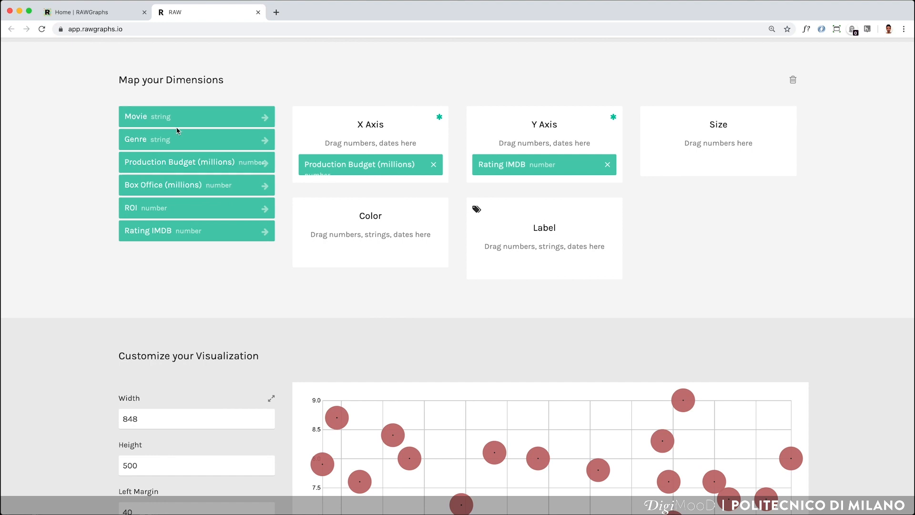
mouse_move(176, 120)
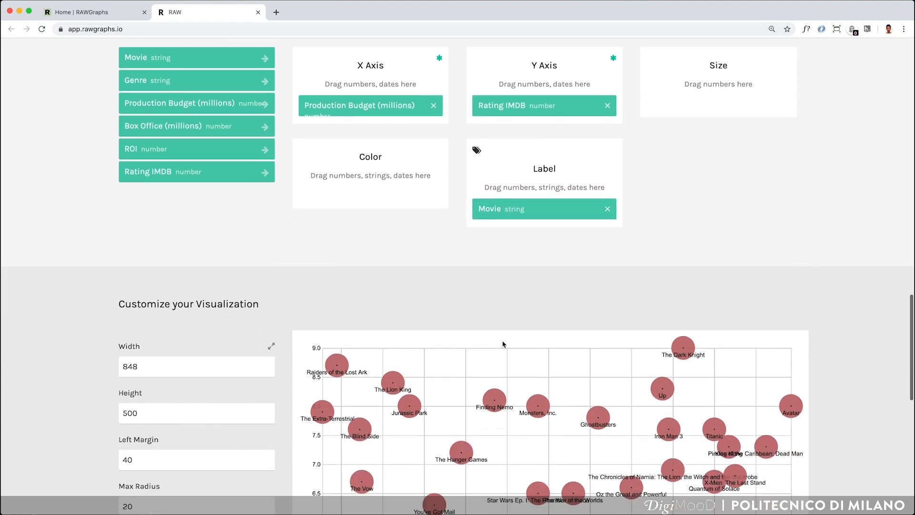
scroll("down", 3)
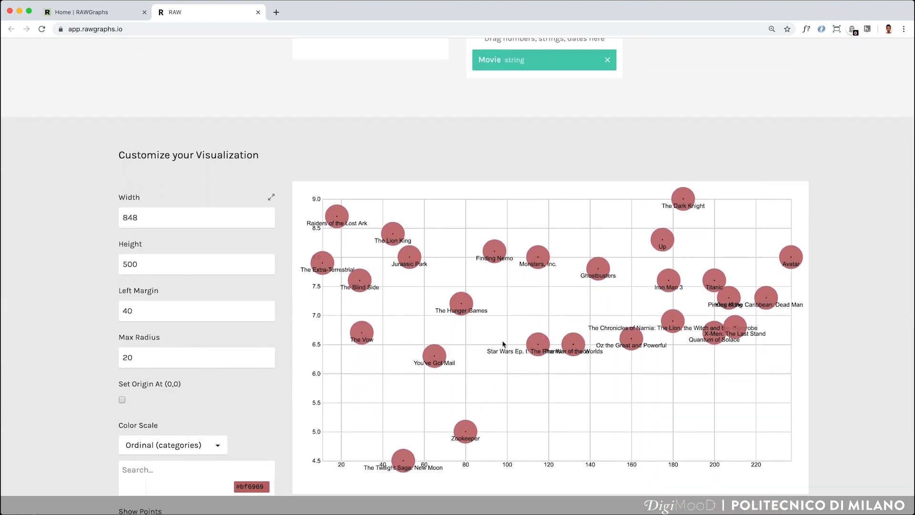
mouse_move(300, 269)
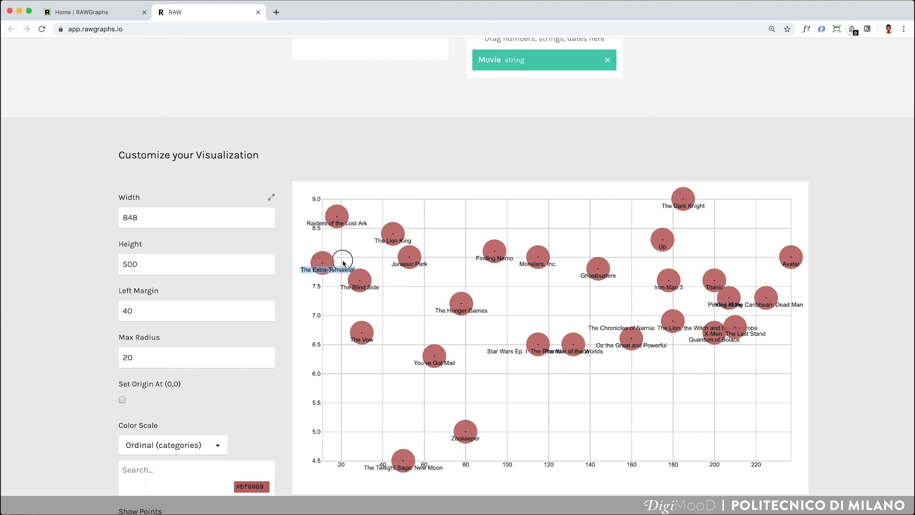
mouse_move(331, 392)
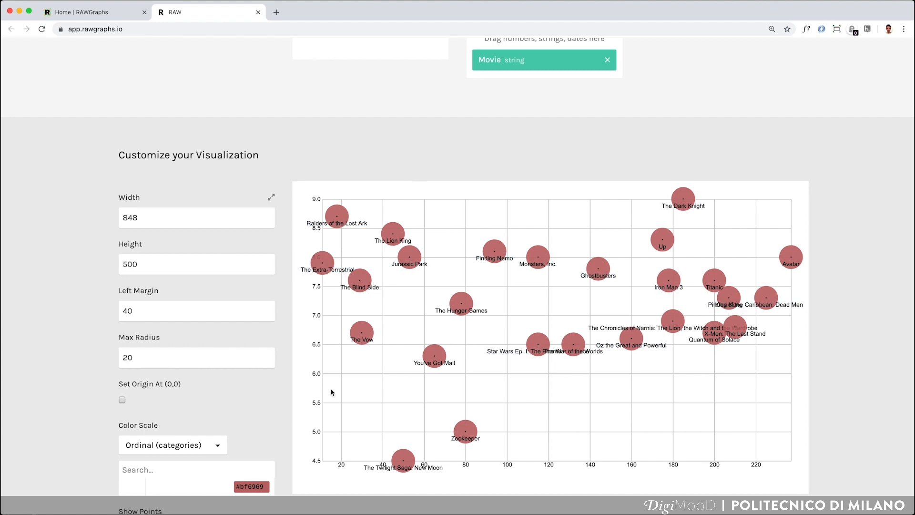
mouse_move(304, 223)
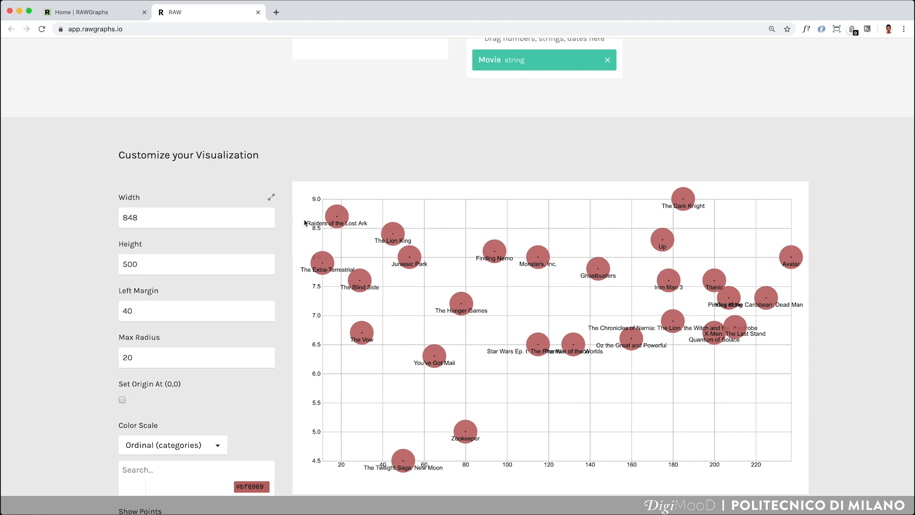
mouse_move(340, 229)
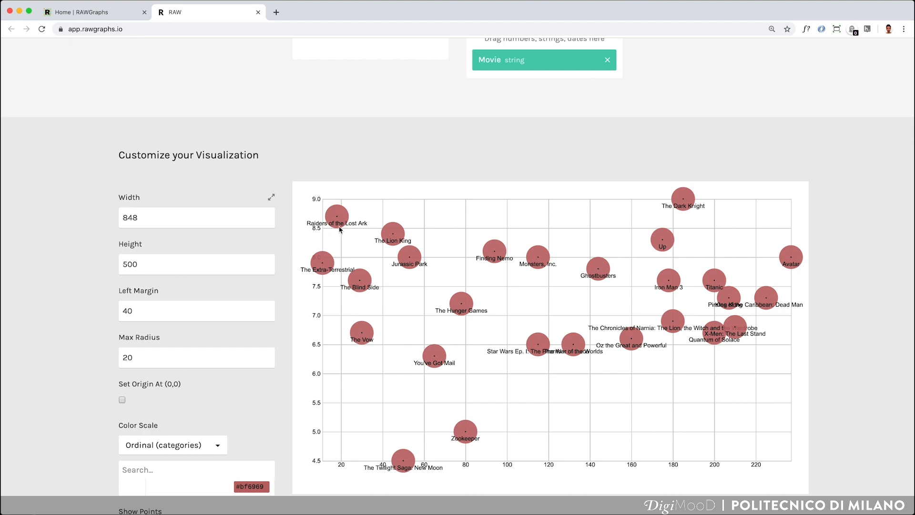
mouse_move(347, 451)
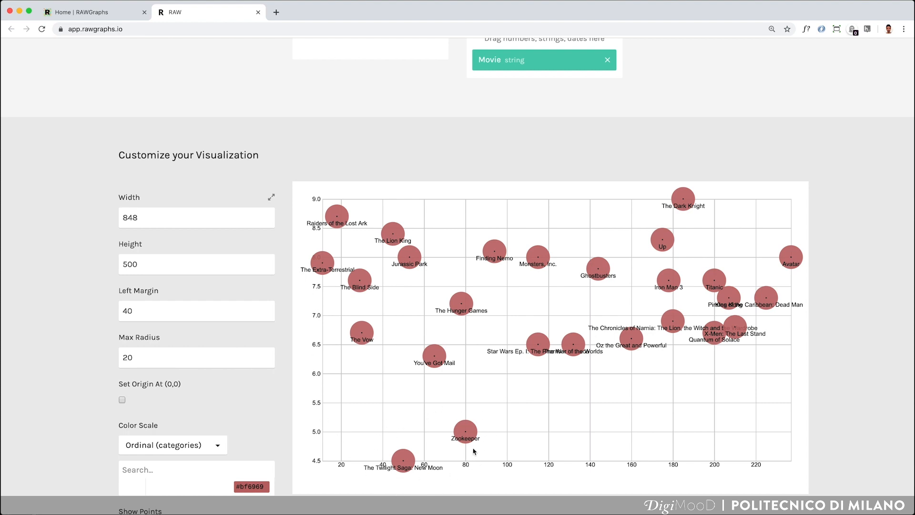
mouse_move(526, 390)
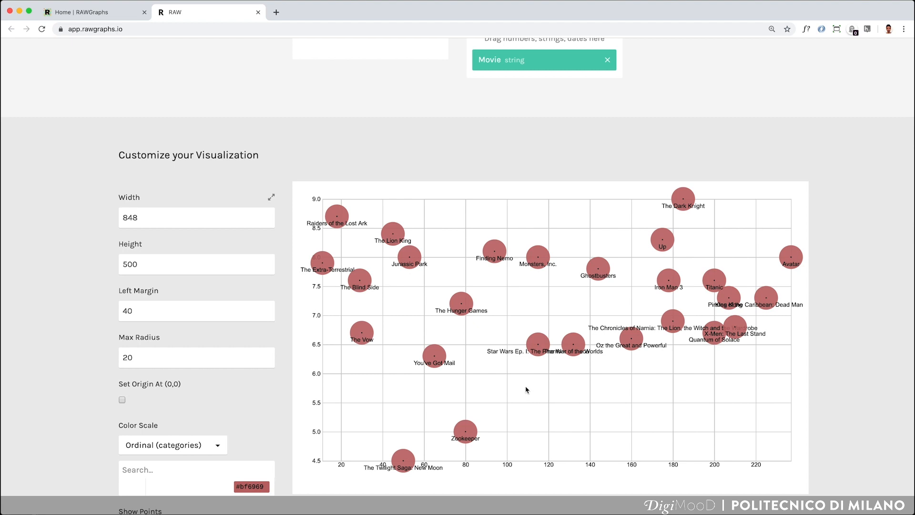
mouse_move(505, 241)
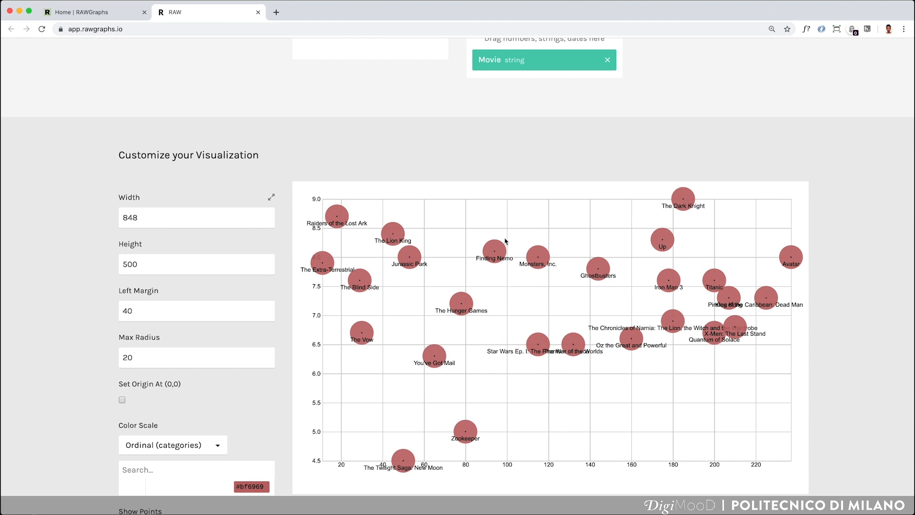
mouse_move(734, 363)
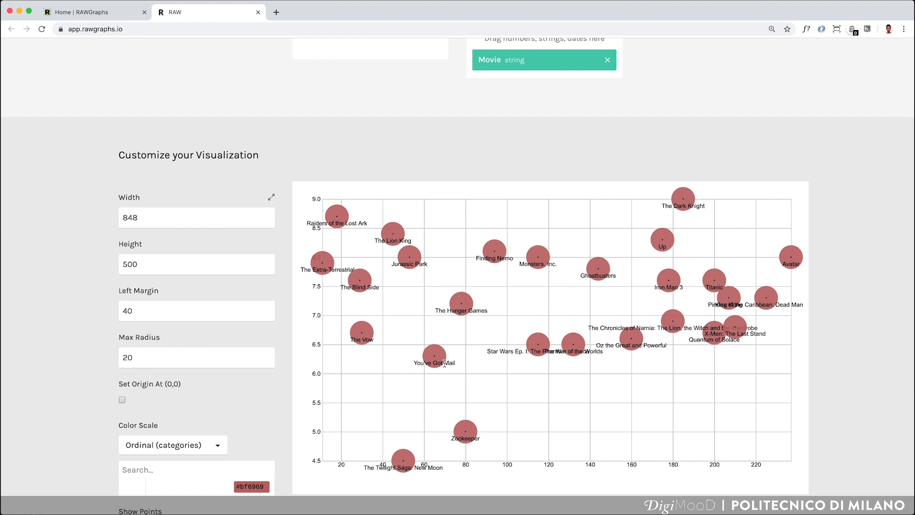
scroll("up", 3)
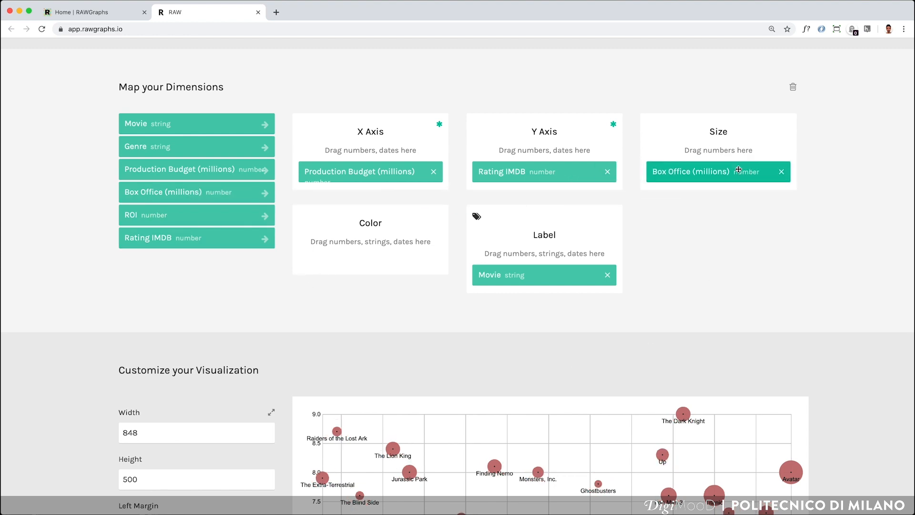
mouse_move(717, 301)
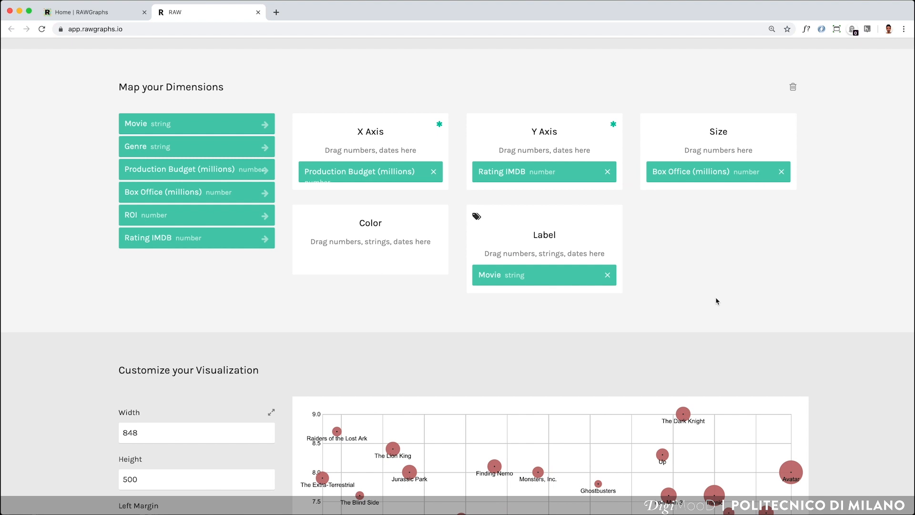
scroll("down", 3)
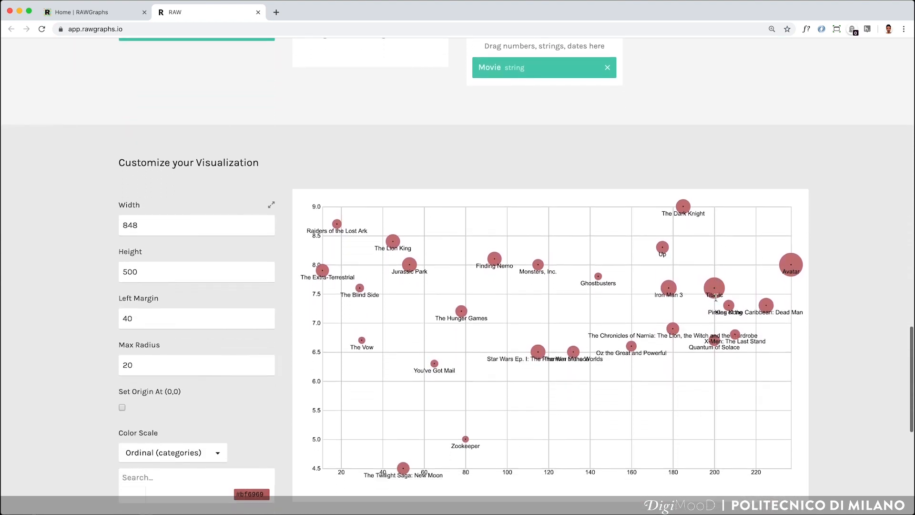
scroll("down", 3)
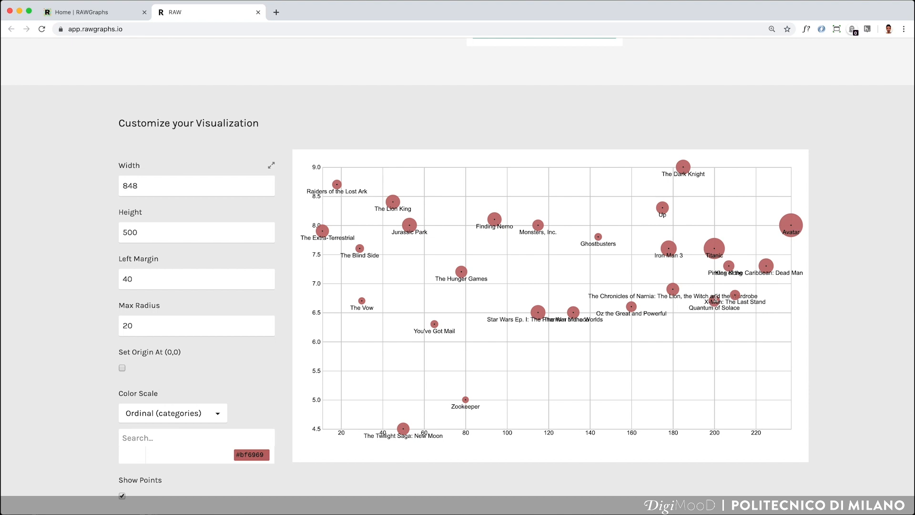
mouse_move(438, 371)
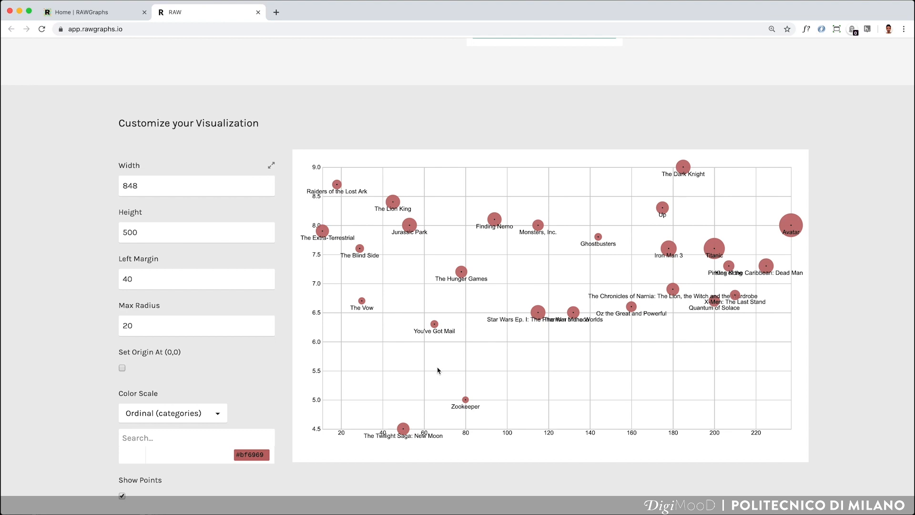
mouse_move(417, 442)
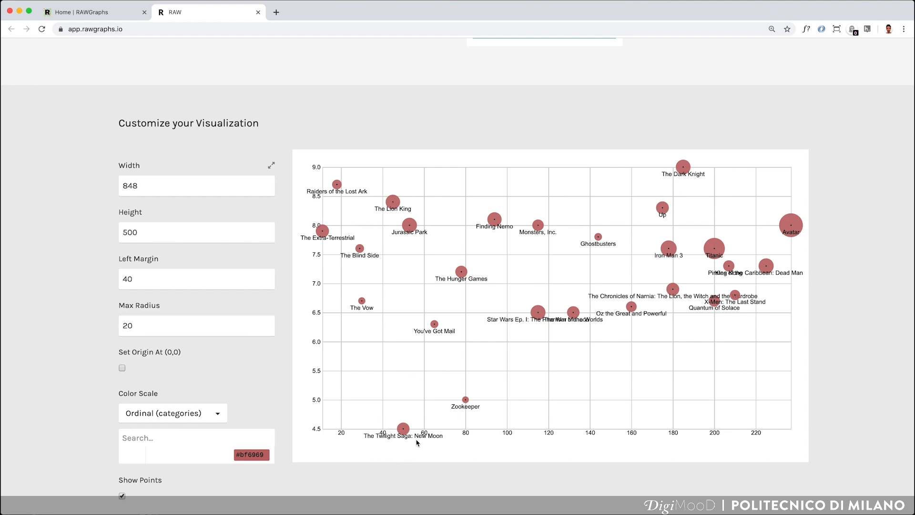
mouse_move(390, 413)
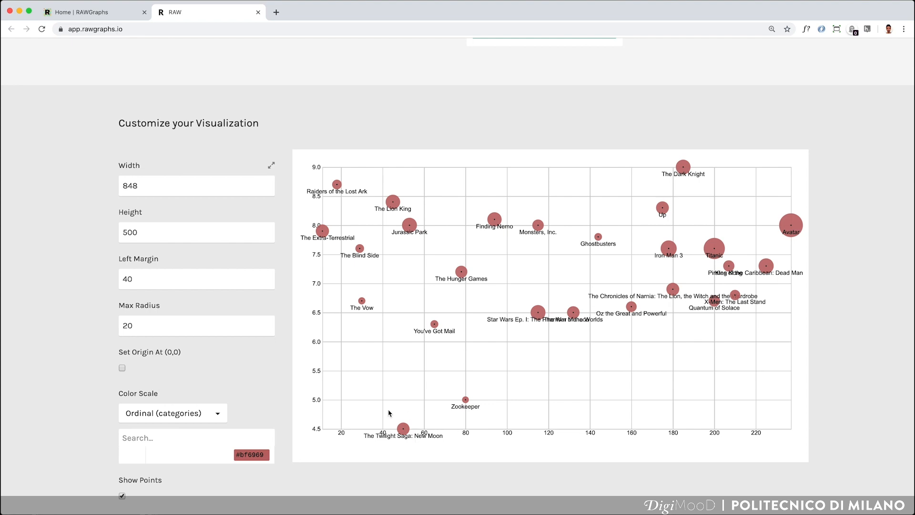
mouse_move(410, 417)
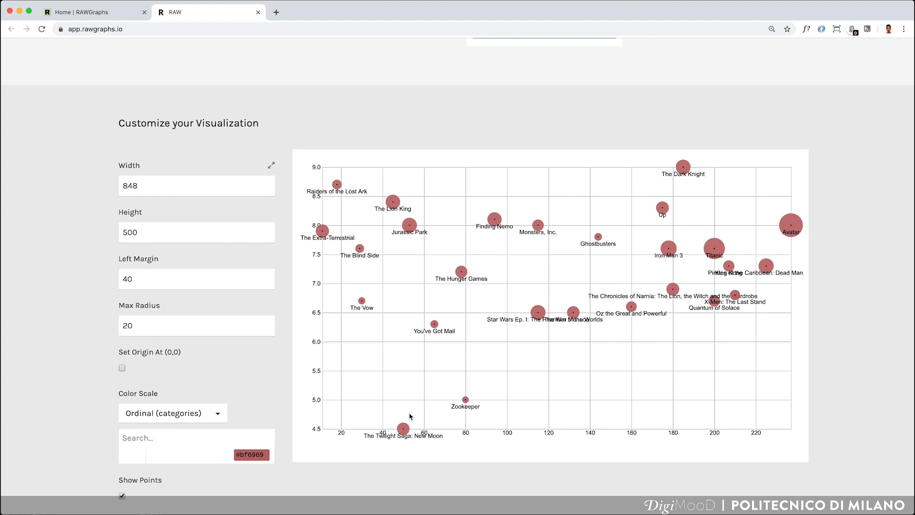
- Map Genre to Color, tinting dots by category with a six-genre legend
scroll("up", 3)
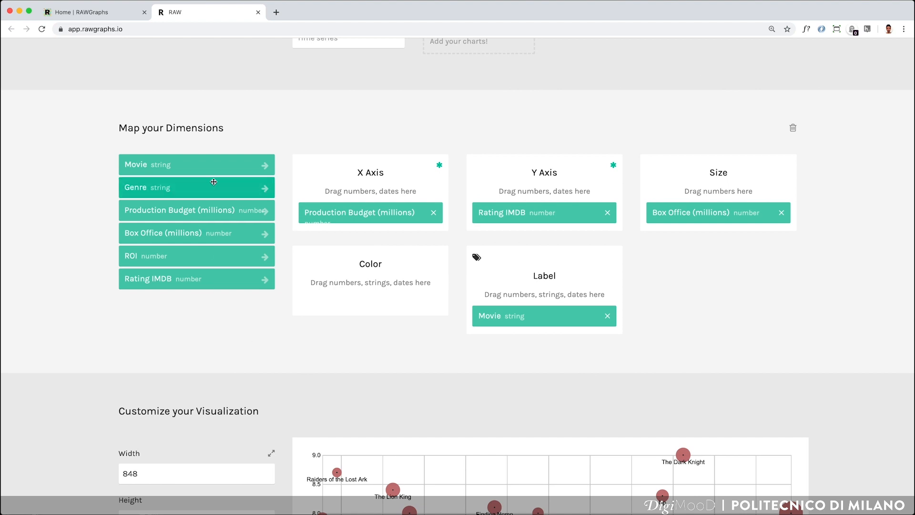
mouse_move(215, 182)
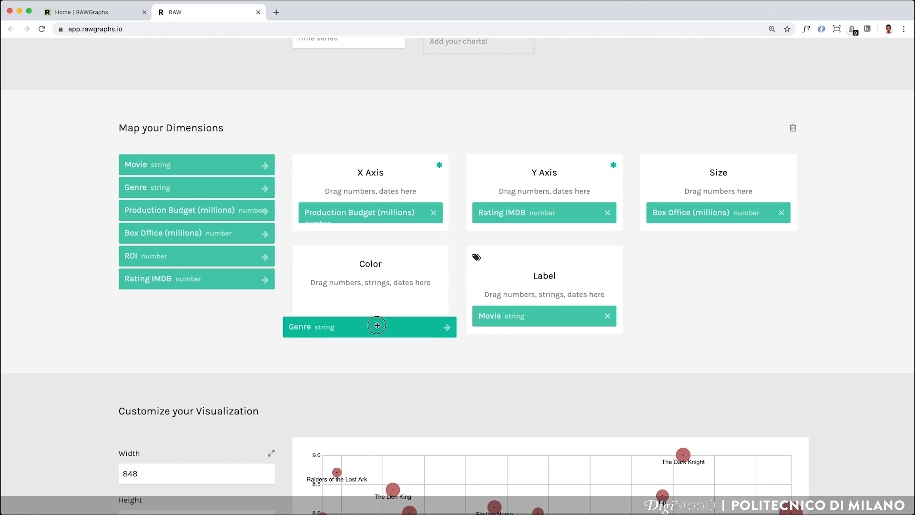
scroll("down", 3)
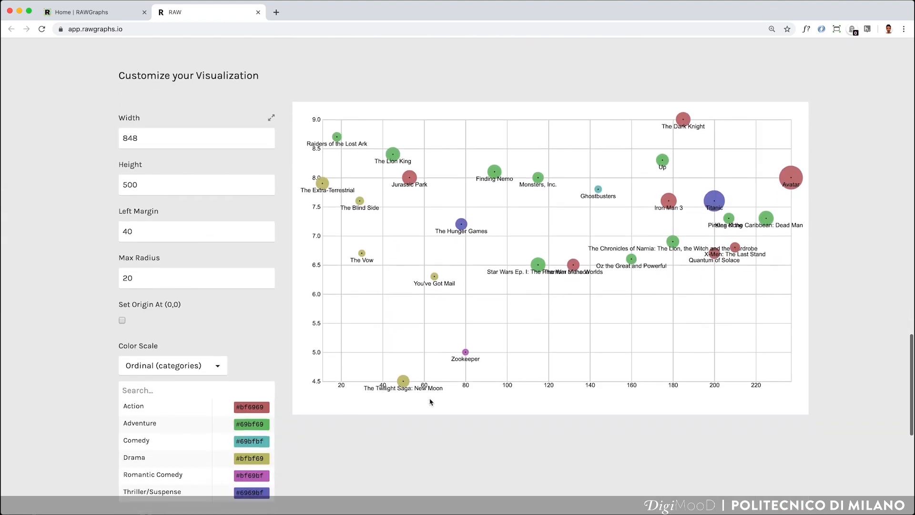
scroll("down", 3)
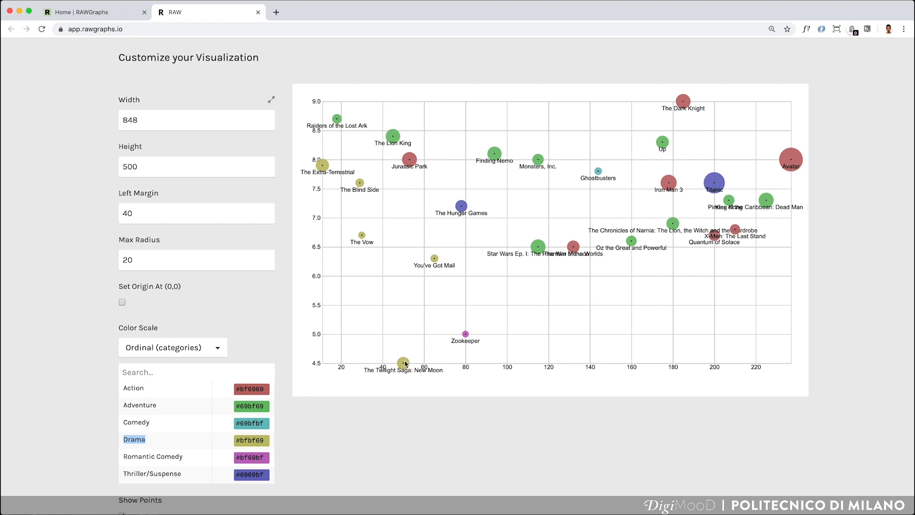
mouse_move(404, 386)
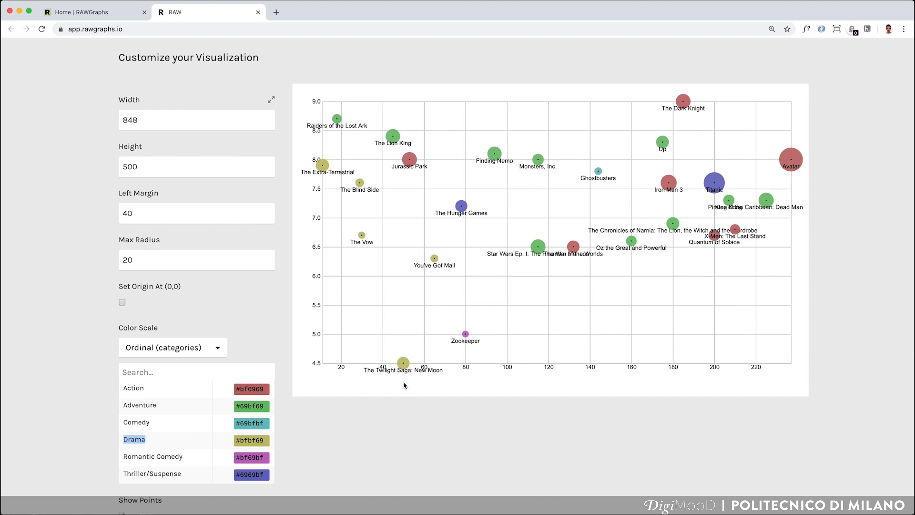
mouse_move(431, 379)
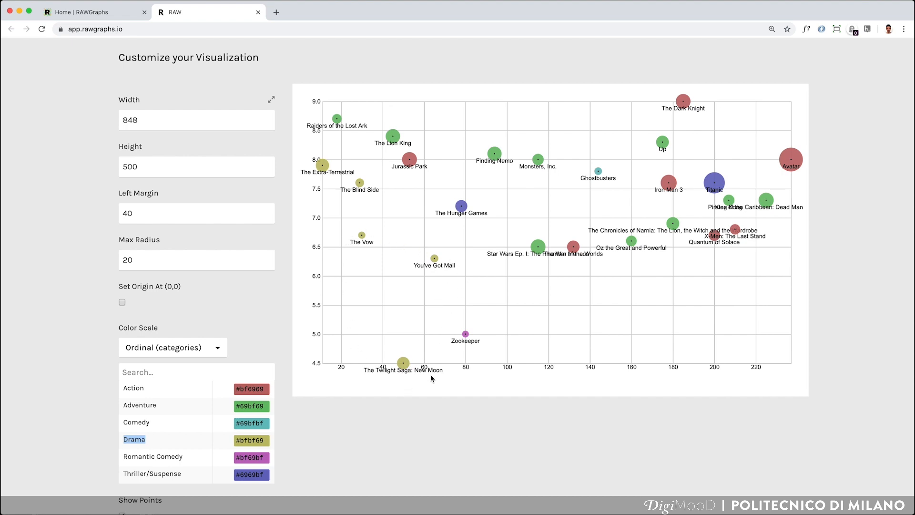
mouse_move(728, 99)
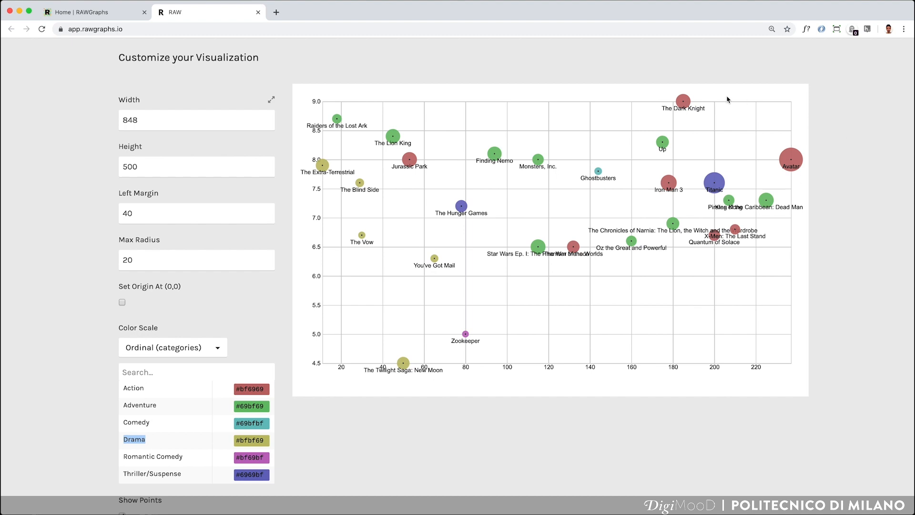
mouse_move(610, 232)
type("600")
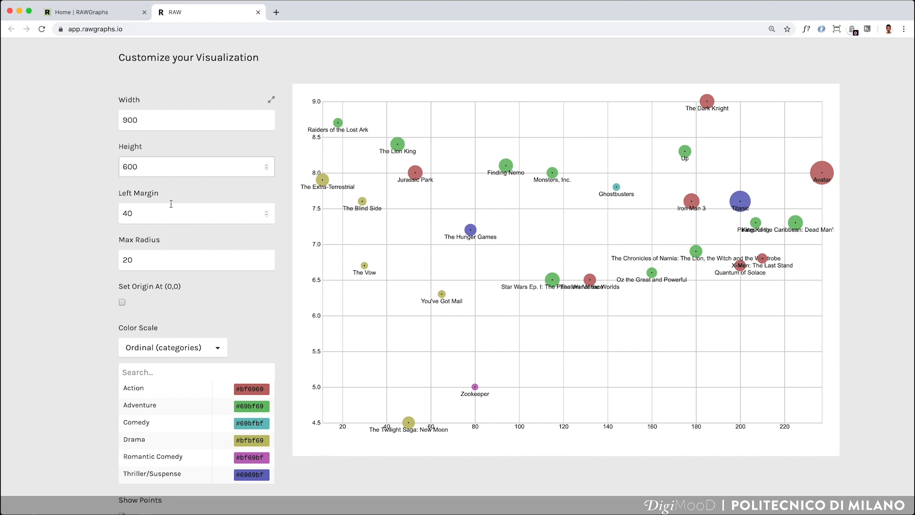
mouse_move(280, 241)
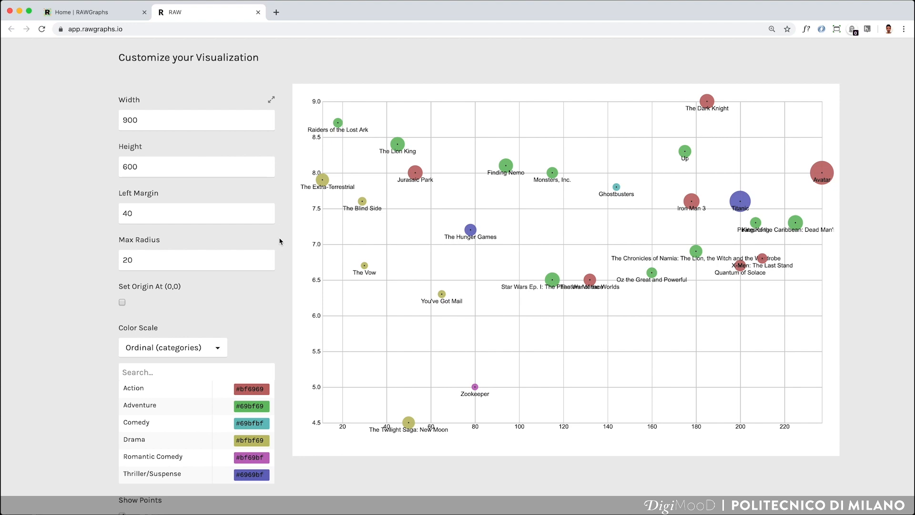
- Set Width 900, Height 600, Left Margin 60, Max Radius 40, origin at (0,0)
left_click(197, 212)
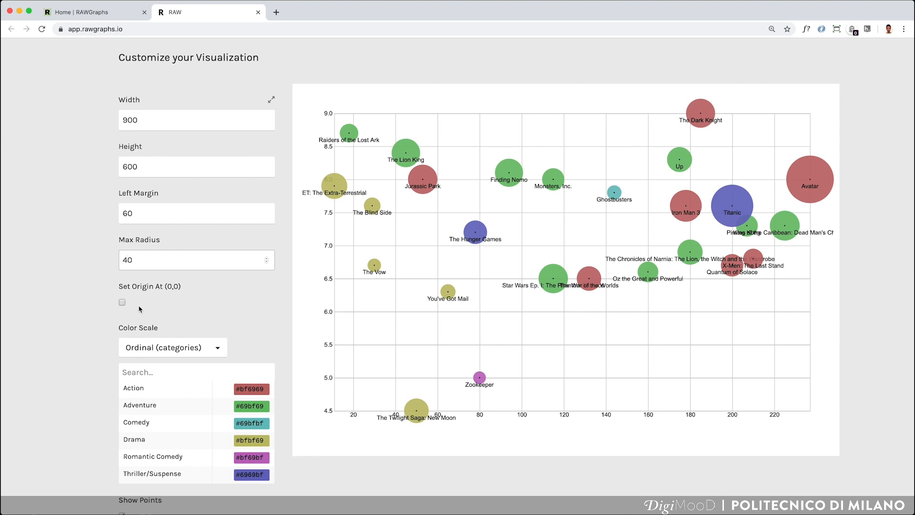
left_click(122, 303)
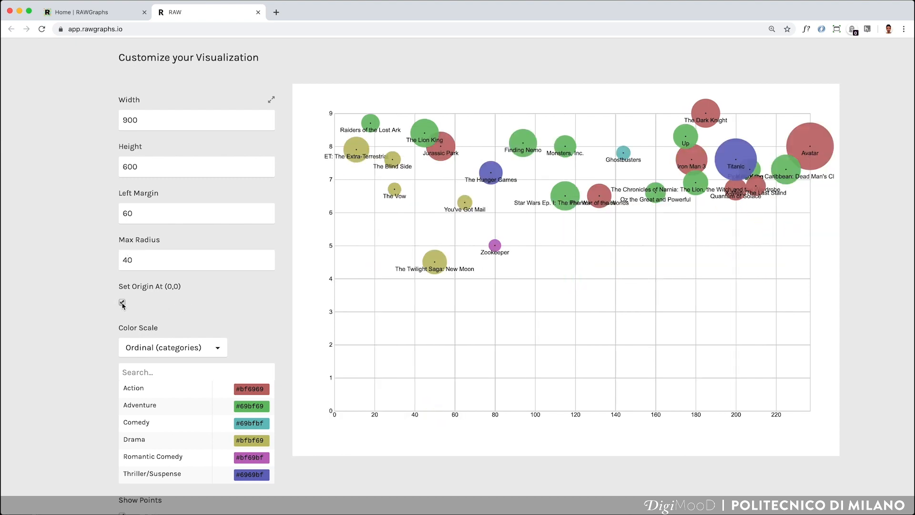
left_click(122, 302)
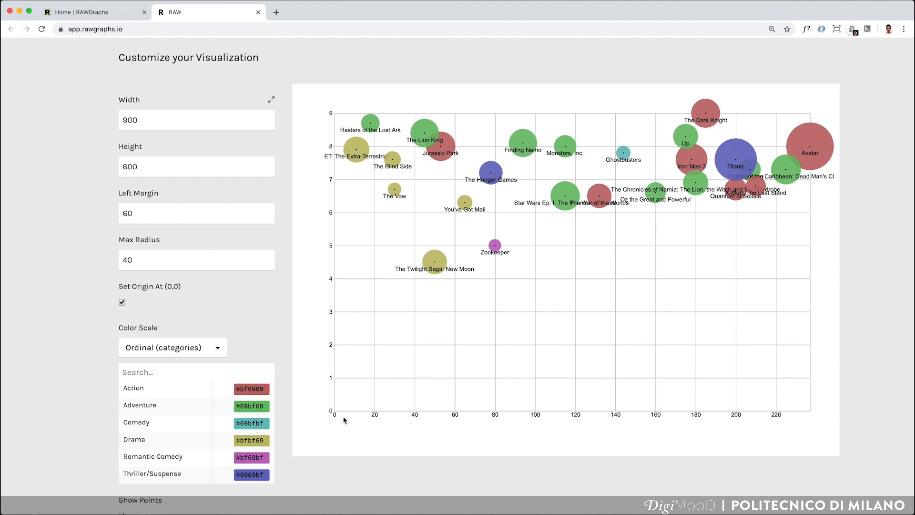
mouse_move(341, 423)
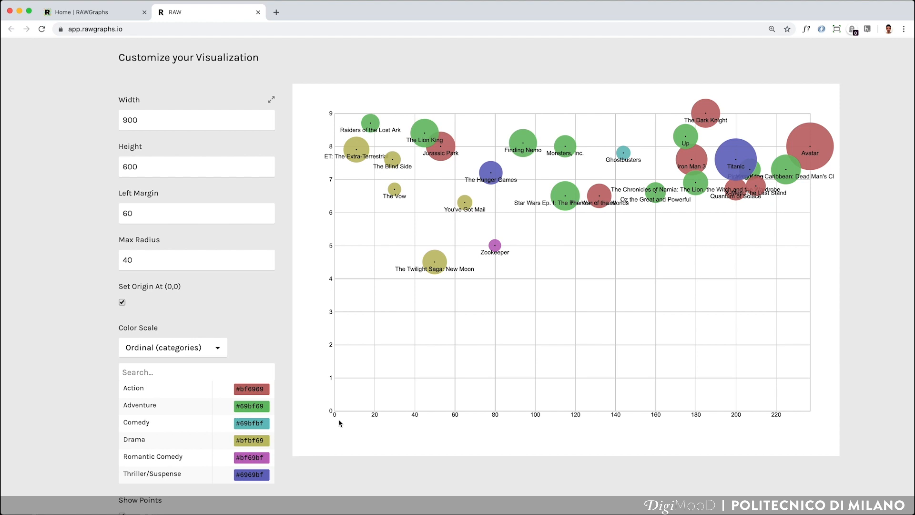
mouse_move(291, 441)
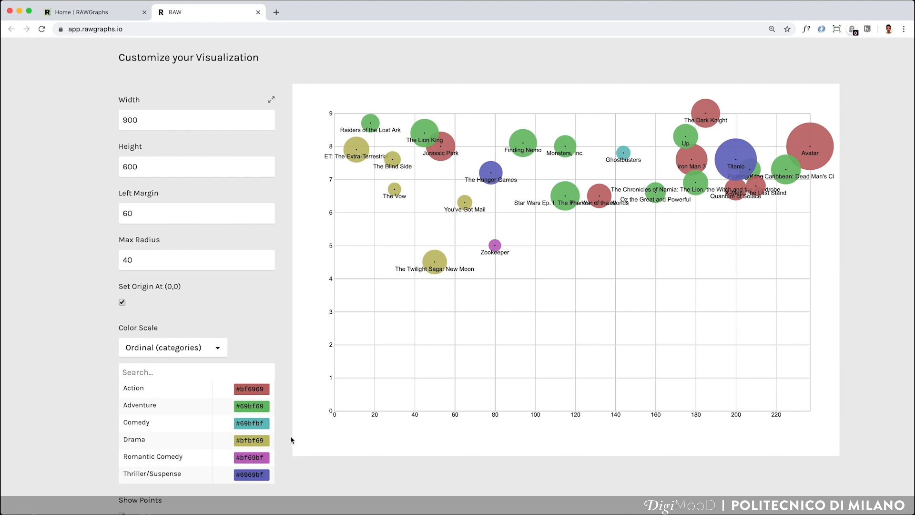
- Recolour the Action genre swatch to vivid red #f60000 in the Color Scale list
scroll("down", 3)
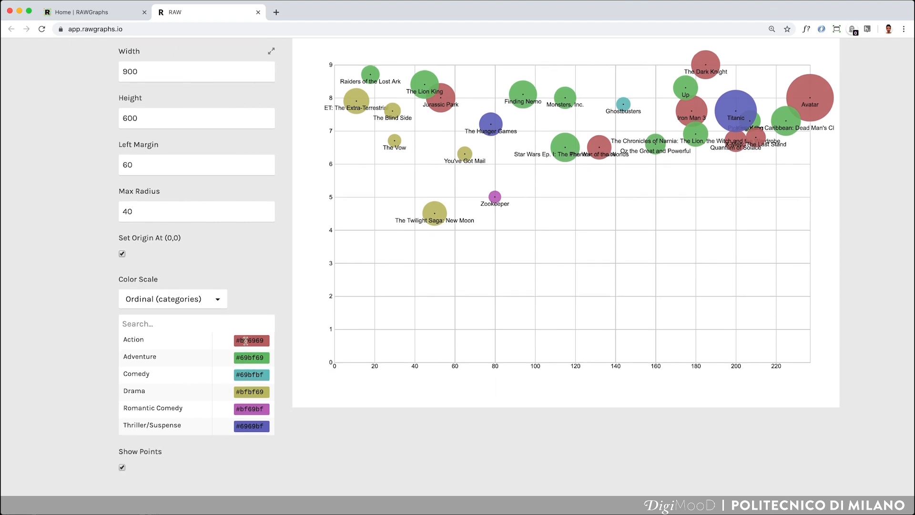
left_click(251, 340)
type("#f60000")
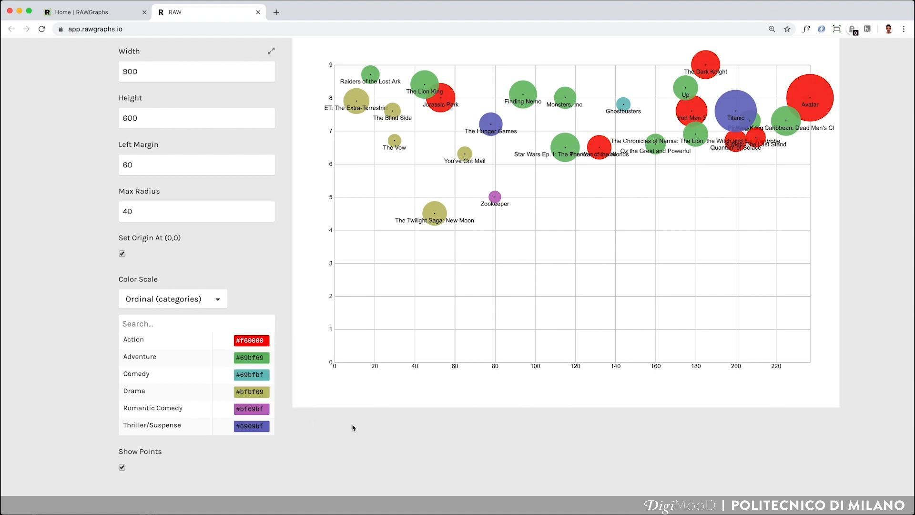
- Choose Vector graphics (svg) as the chart's download format
scroll("down", 3)
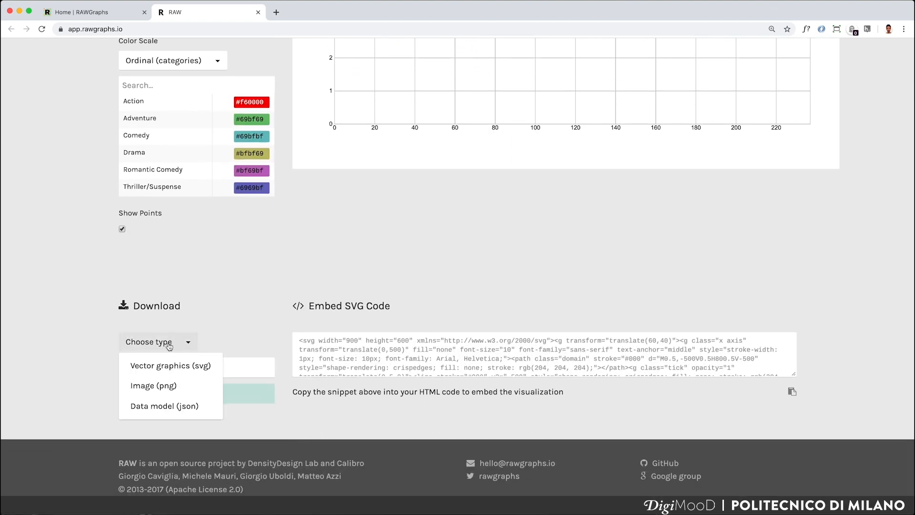
left_click(154, 386)
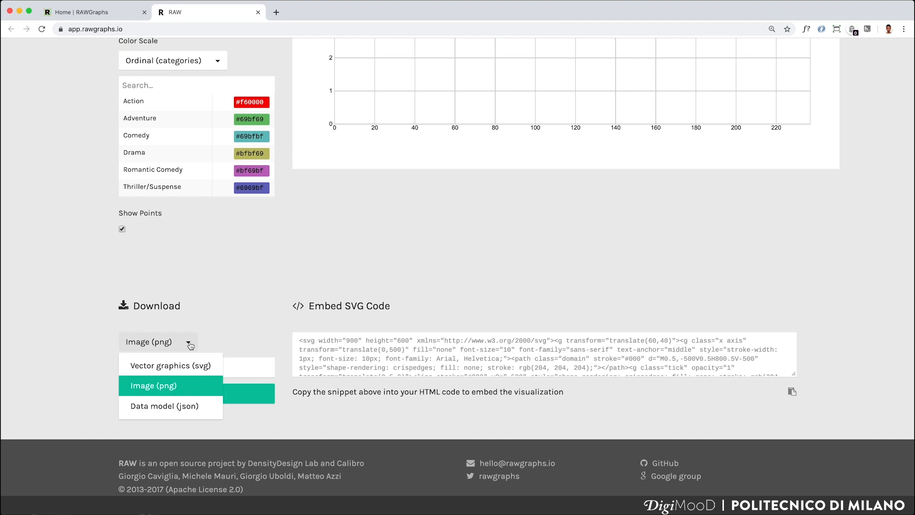
left_click(170, 365)
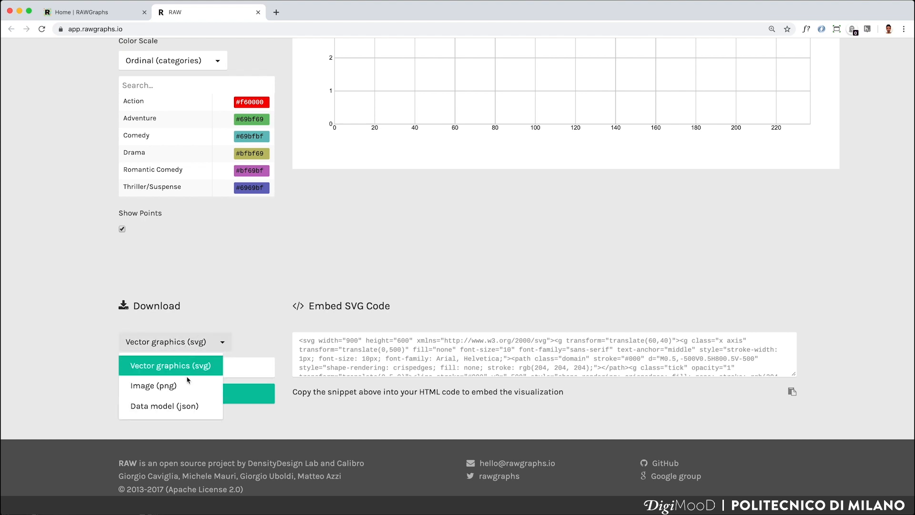
left_click(171, 365)
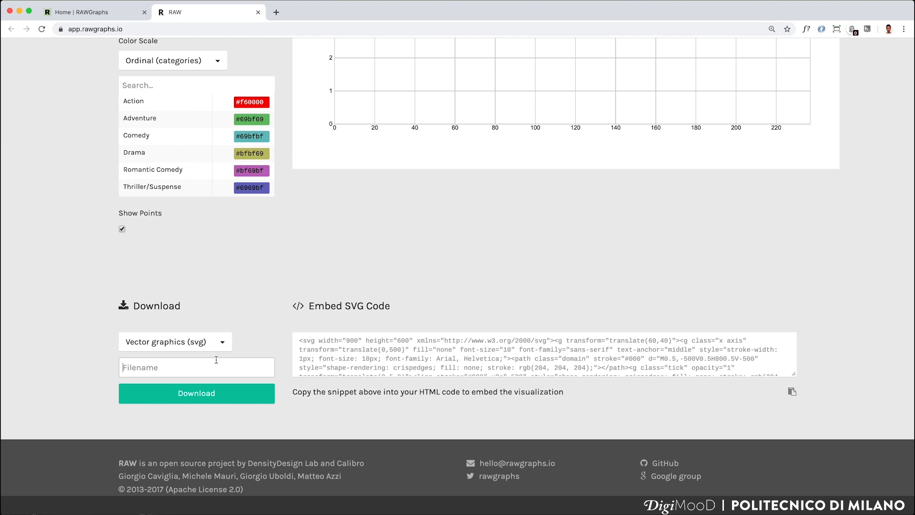
- Select the Embed SVG Code snippet, then return to the finished scatter plot
triple_click(543, 354)
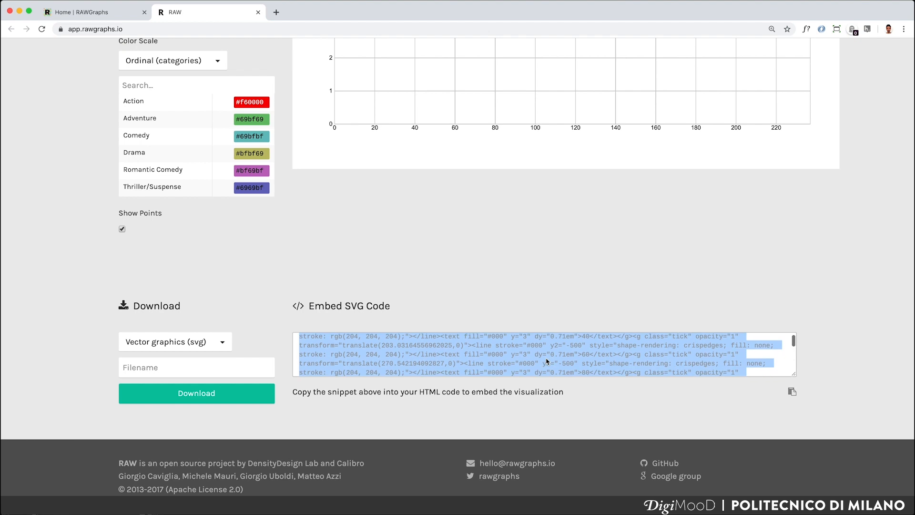
scroll("down", 3)
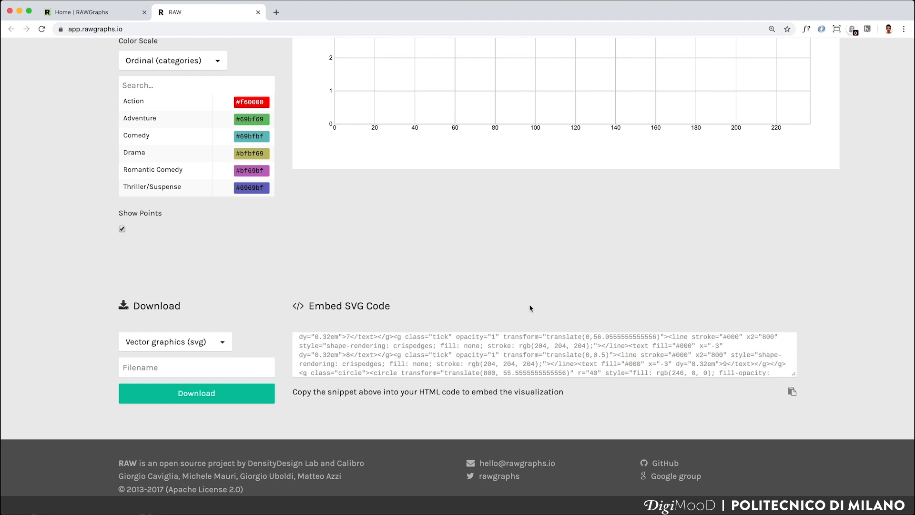
scroll("up", 3)
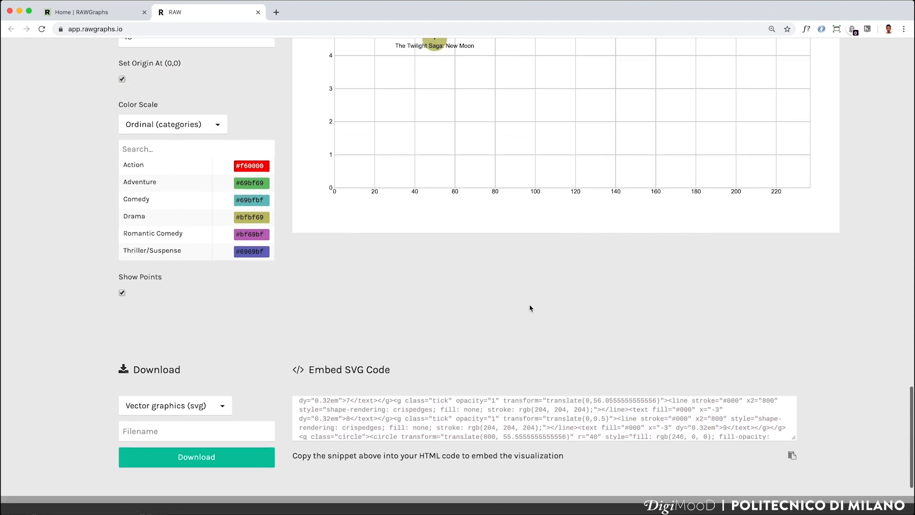
scroll("up", 3)
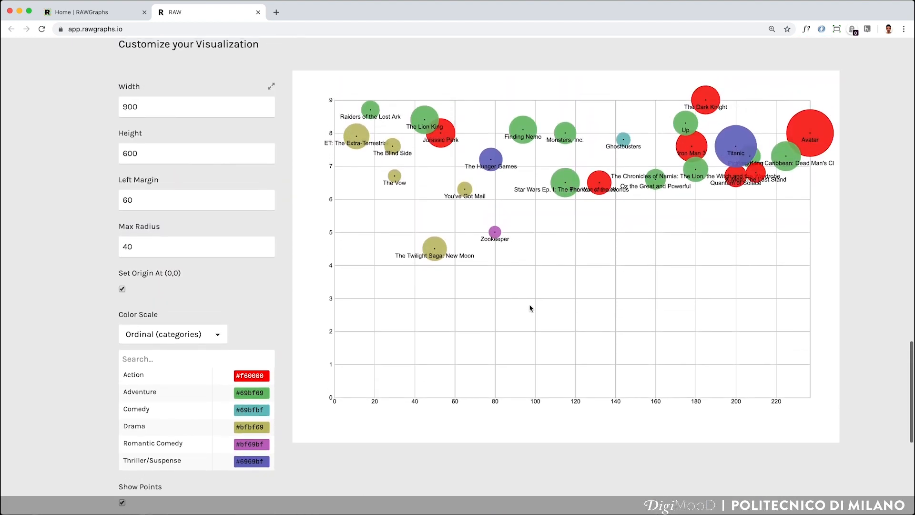